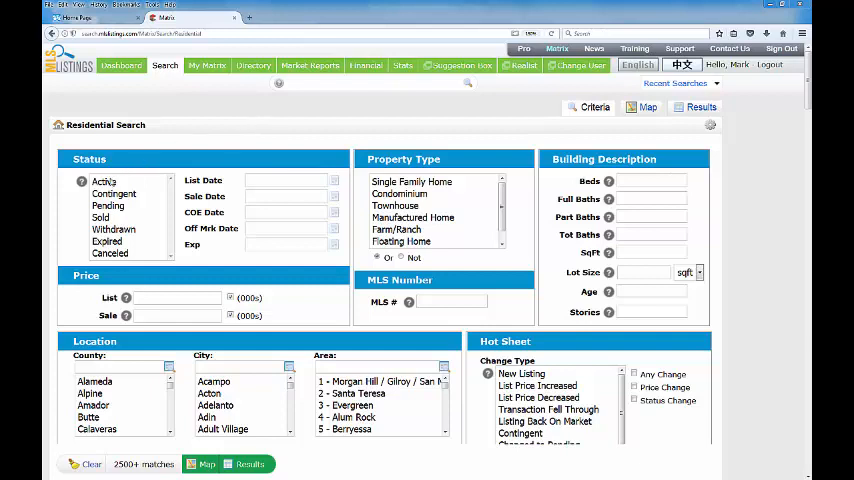
# Step: Choose Single Family Home and enter 3+ beds for the active residential search
pyautogui.click(104, 180)
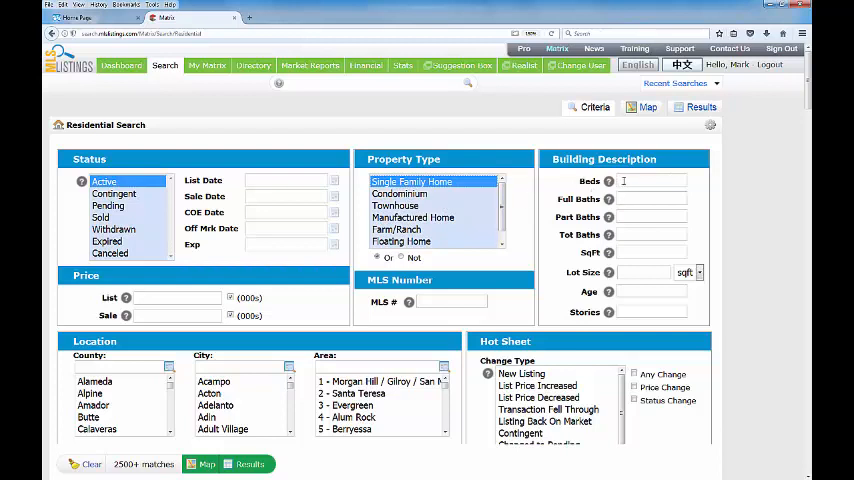
pyautogui.write('3')
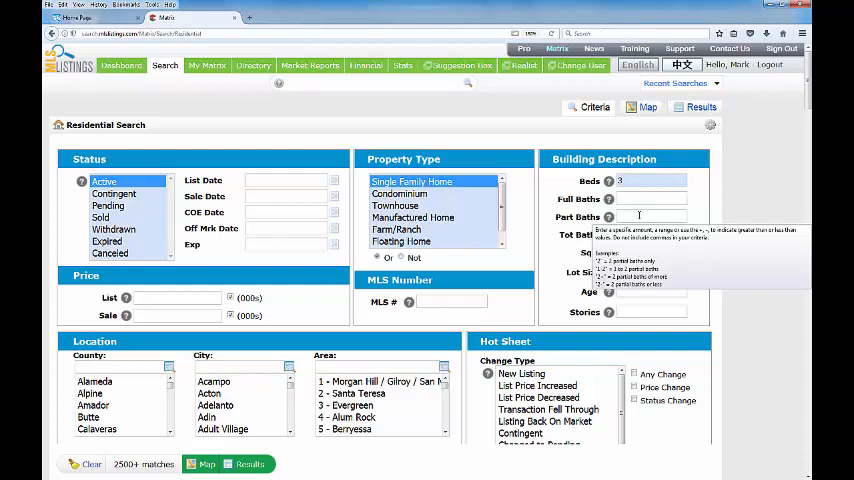
pyautogui.write('+')
pyautogui.write('2+')
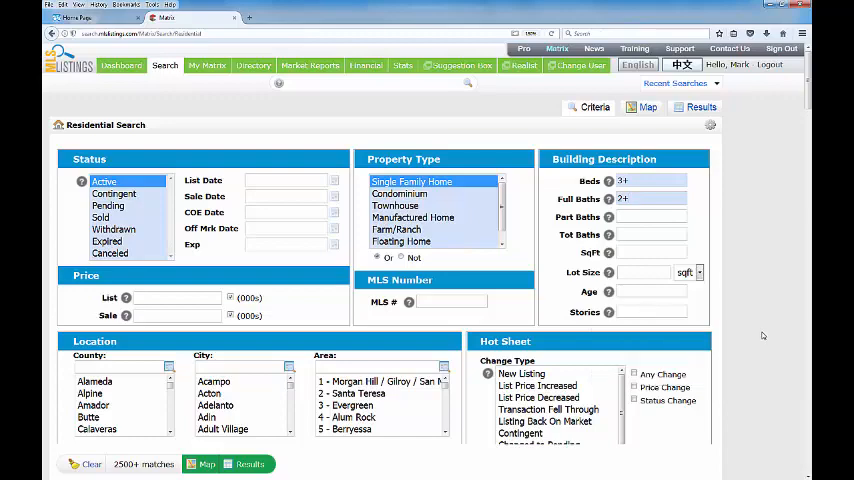
pyautogui.scroll(-3)
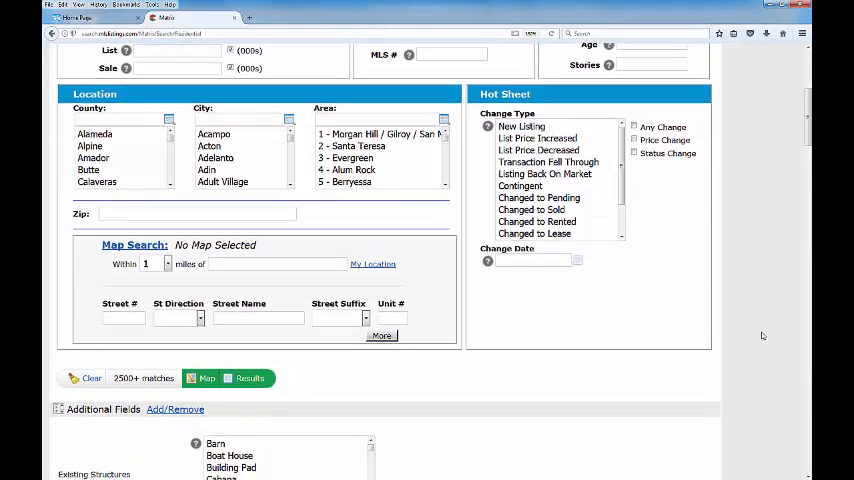
pyautogui.scroll(-3)
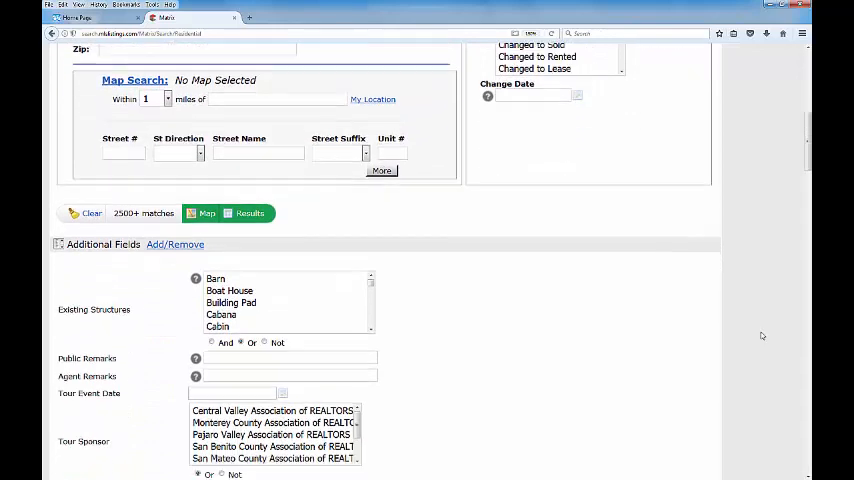
pyautogui.scroll(3)
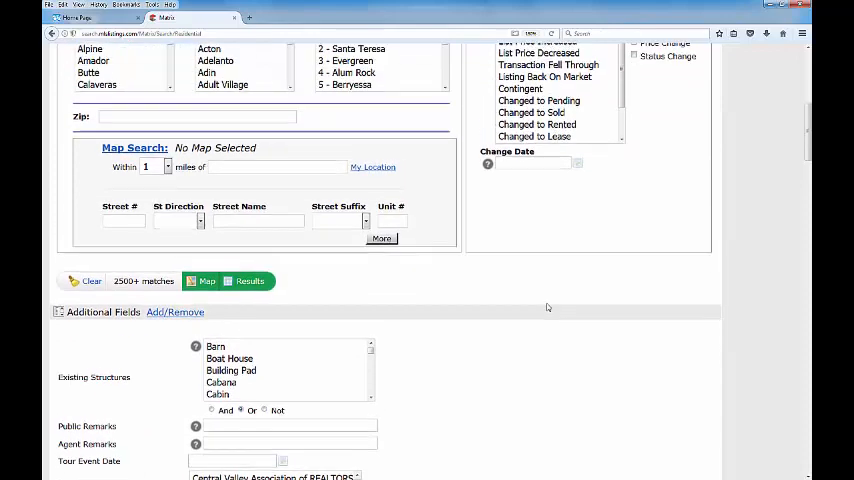
pyautogui.scroll(3)
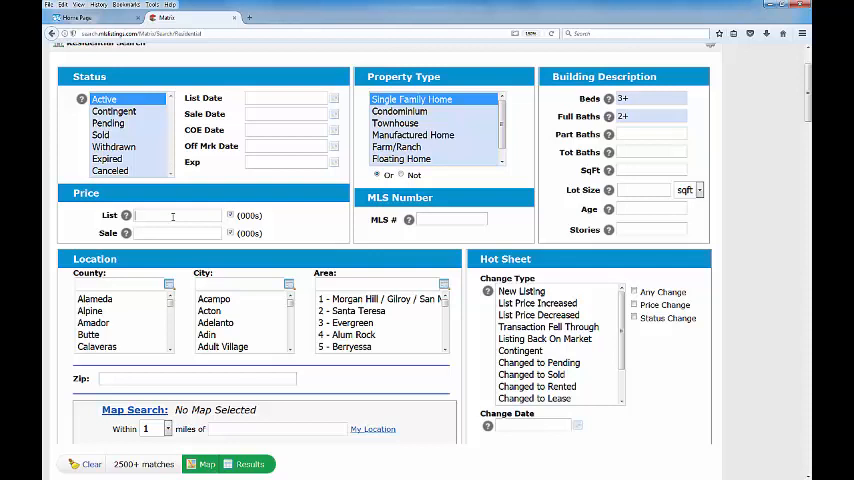
# Step: Enter the list price range in thousands into the List Price field
pyautogui.write('1000')
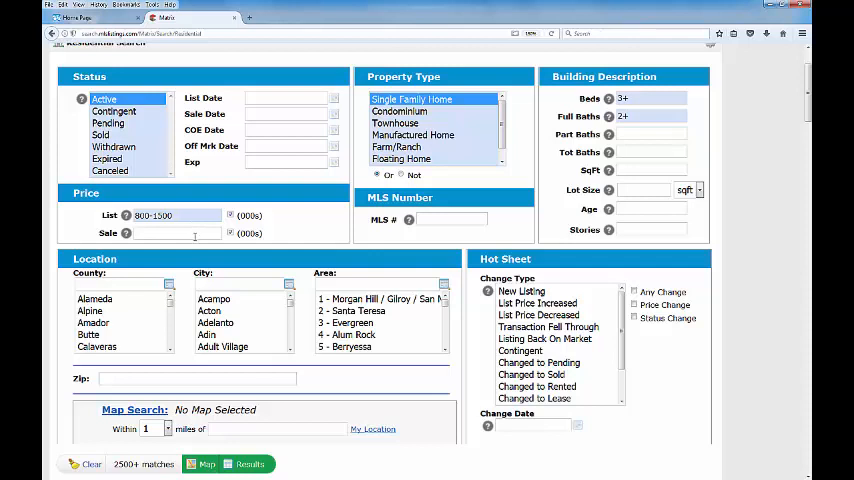
pyautogui.moveTo(308, 344)
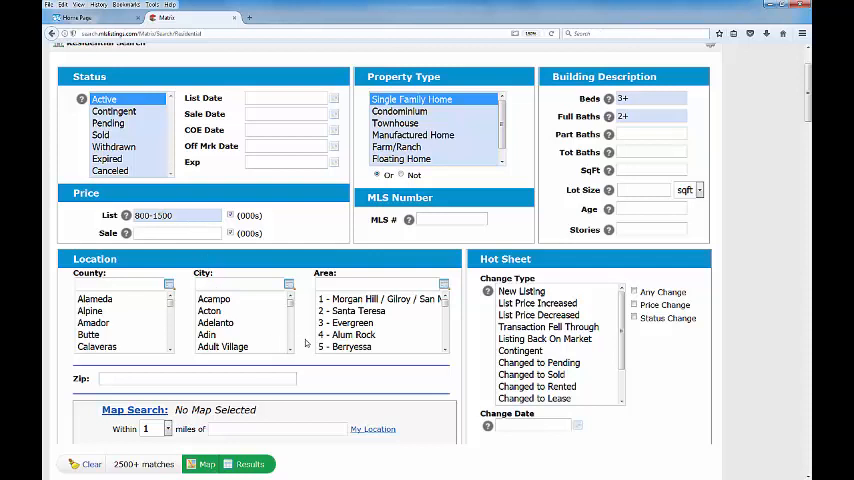
pyautogui.scroll(-3)
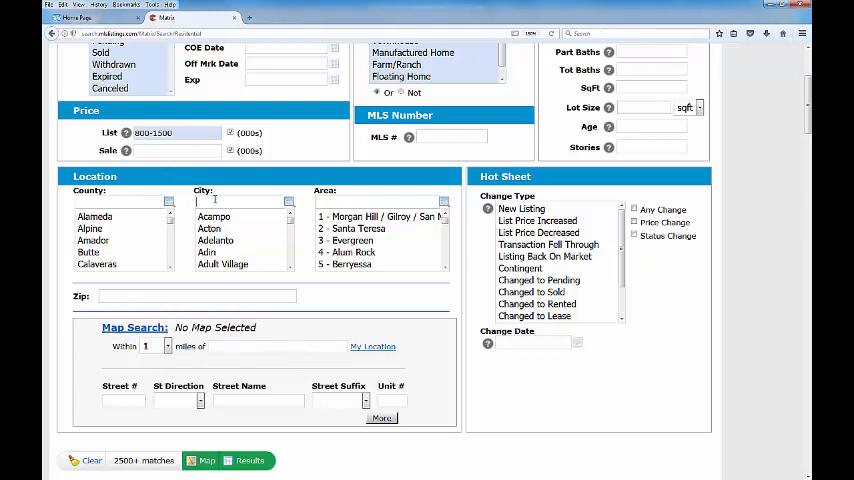
# Step: Set the city to Campbell and show the 18 matching single-family listings
pyautogui.write('Campbell')
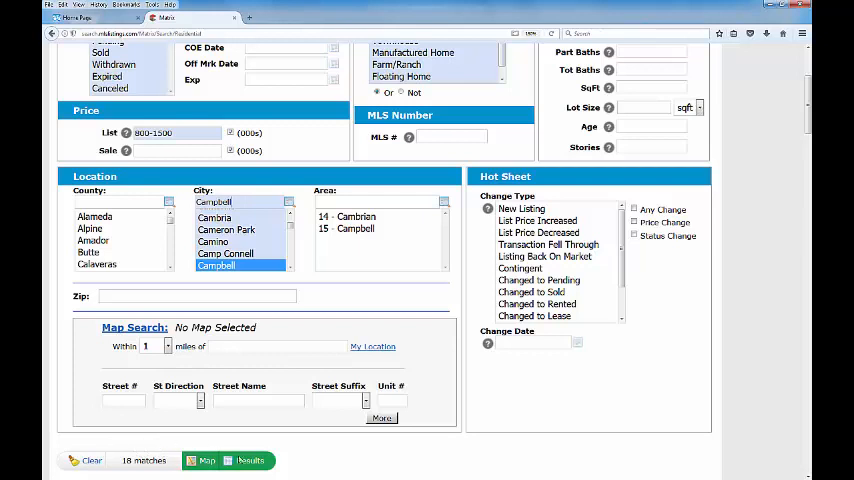
pyautogui.click(248, 460)
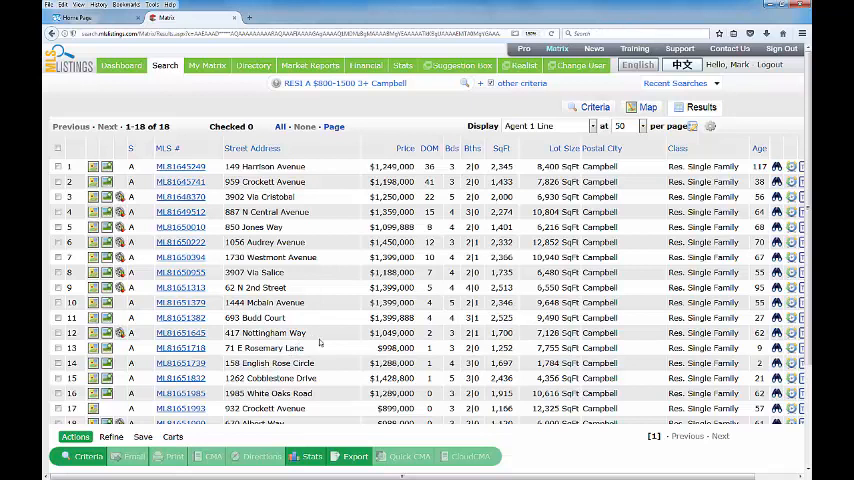
pyautogui.moveTo(324, 356)
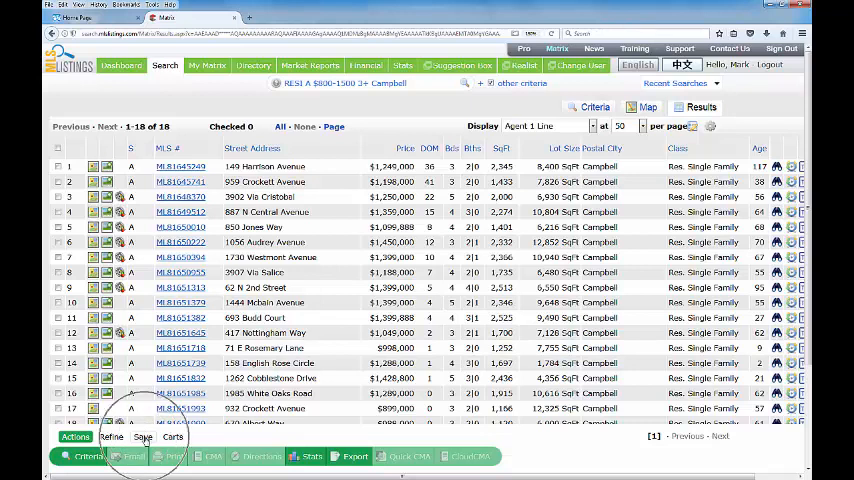
# Step: Bring up the save options for the 18-listing Campbell search
pyautogui.click(144, 436)
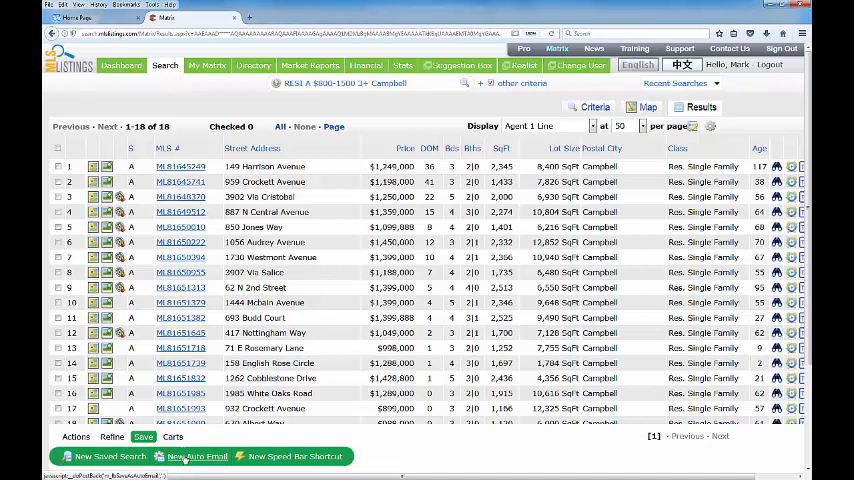
pyautogui.click(196, 456)
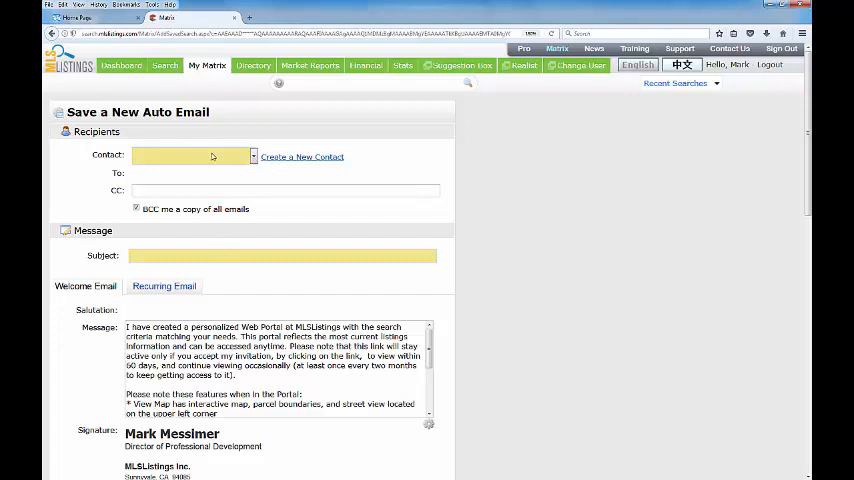
pyautogui.moveTo(226, 156)
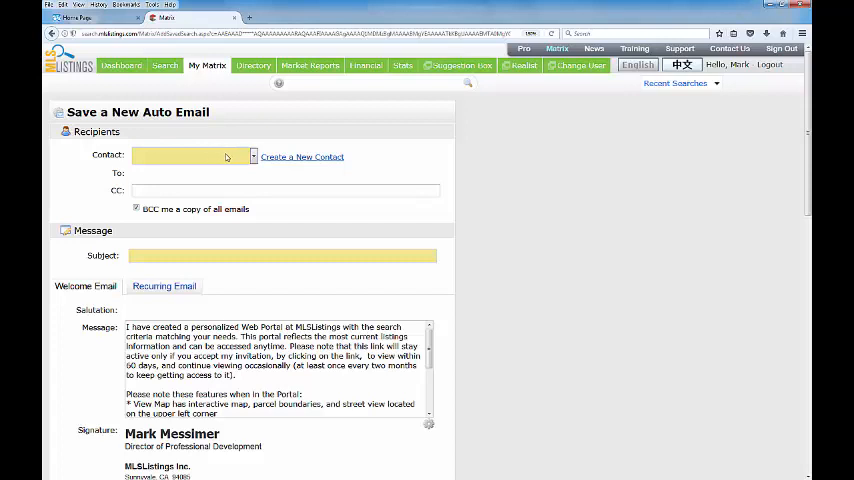
pyautogui.click(250, 156)
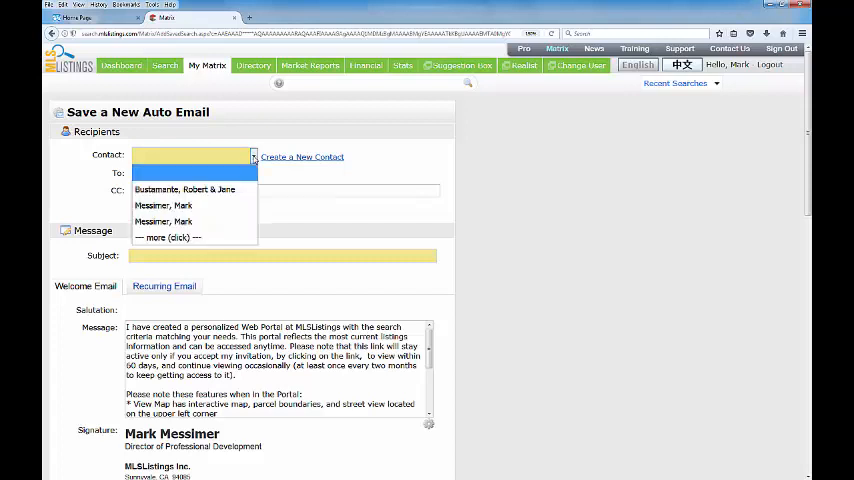
pyautogui.moveTo(164, 204)
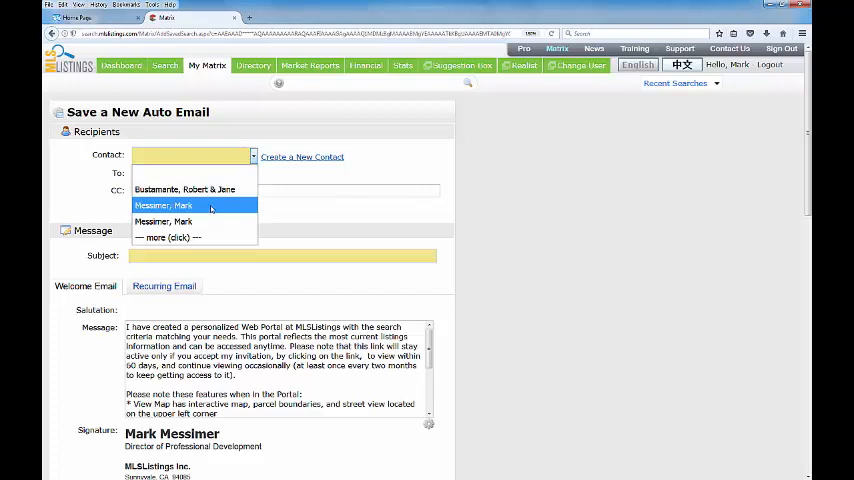
pyautogui.moveTo(184, 188)
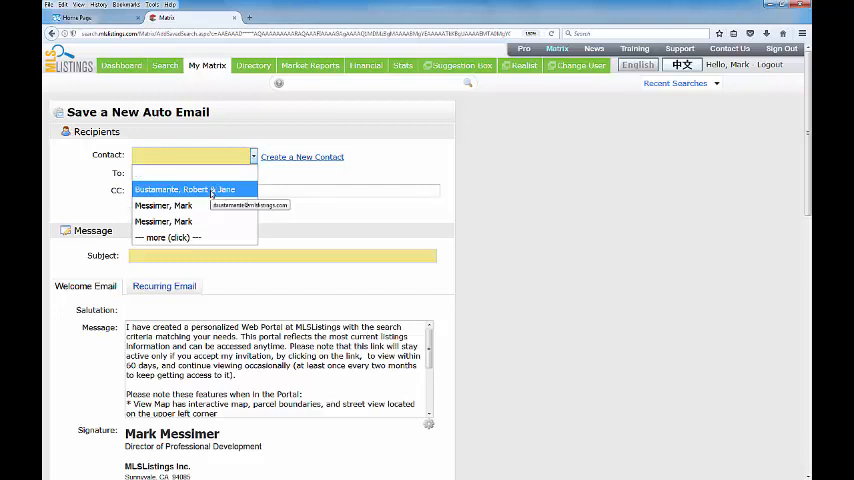
pyautogui.click(184, 188)
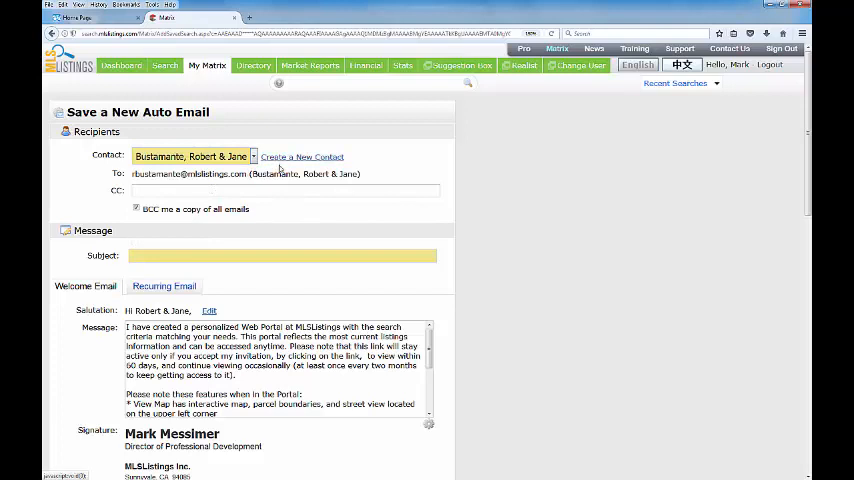
pyautogui.moveTo(302, 156)
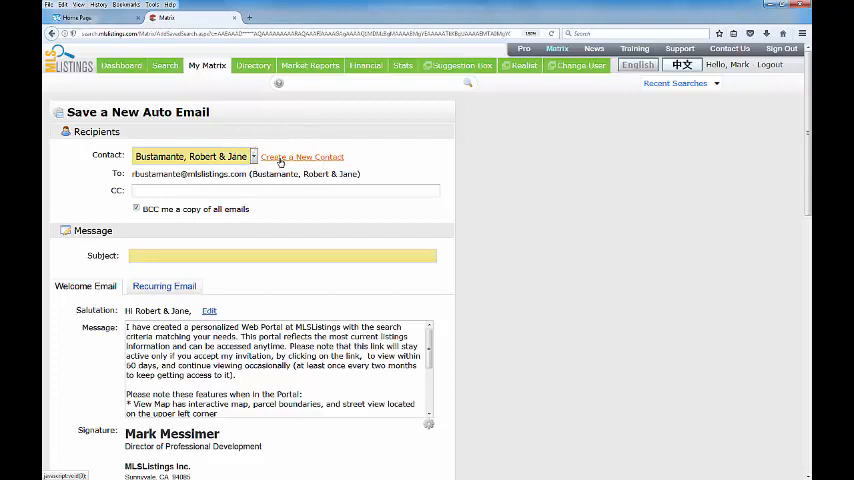
# Step: Explore the new-contact form with all fields shown, then cancel it without saving
pyautogui.click(302, 156)
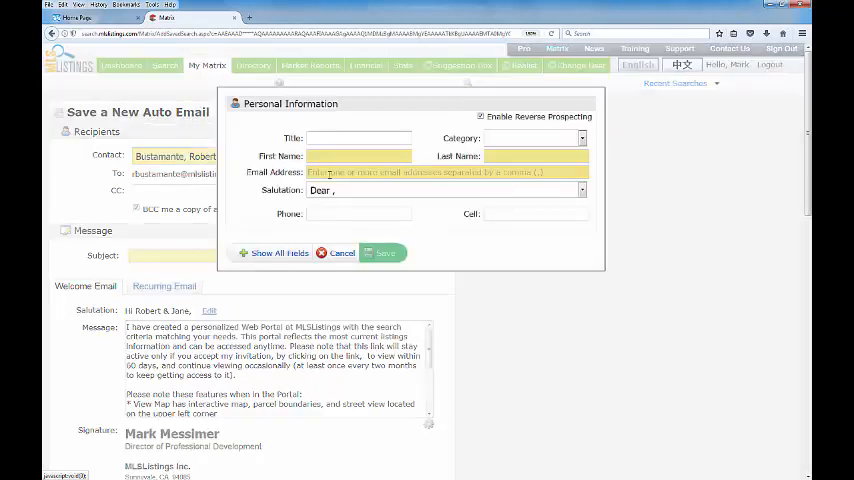
pyautogui.click(358, 156)
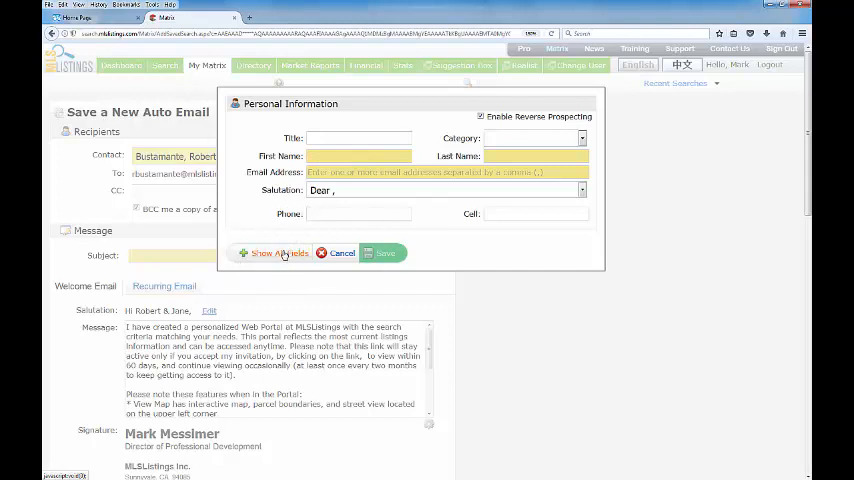
pyautogui.click(278, 252)
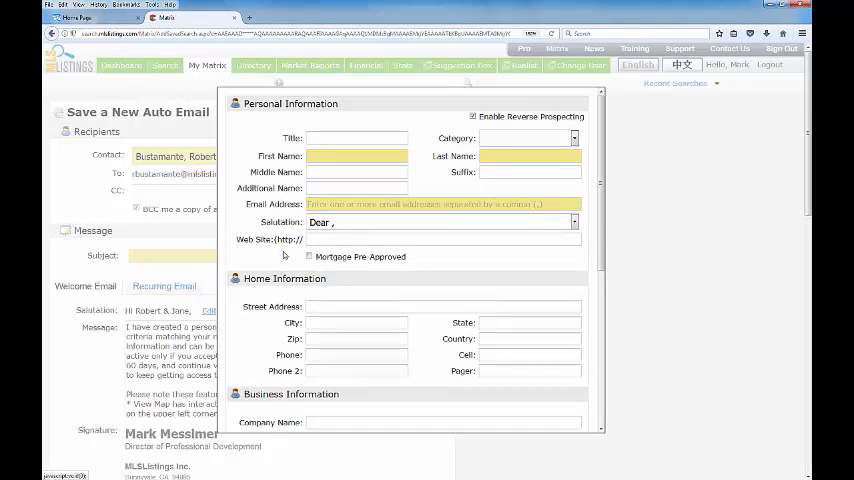
pyautogui.scroll(-3)
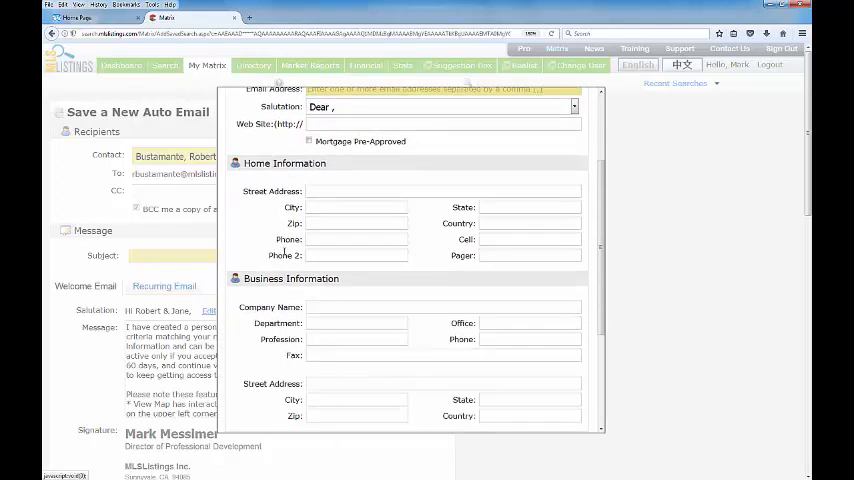
pyautogui.scroll(-3)
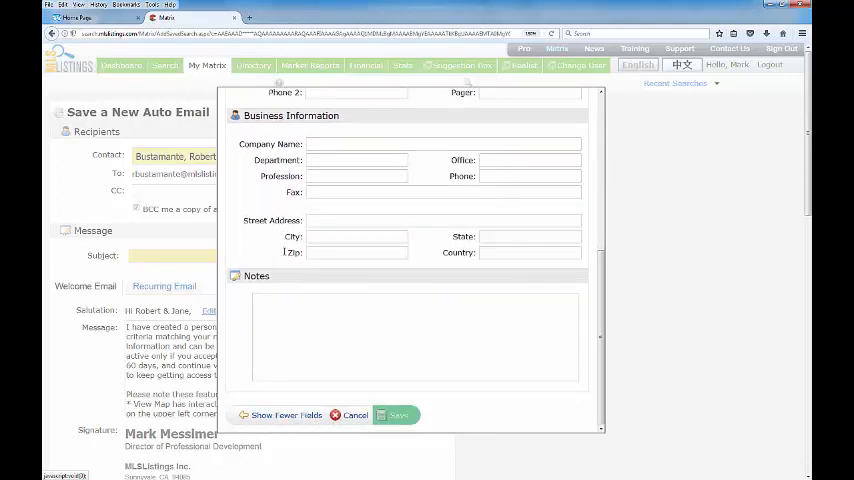
pyautogui.scroll(3)
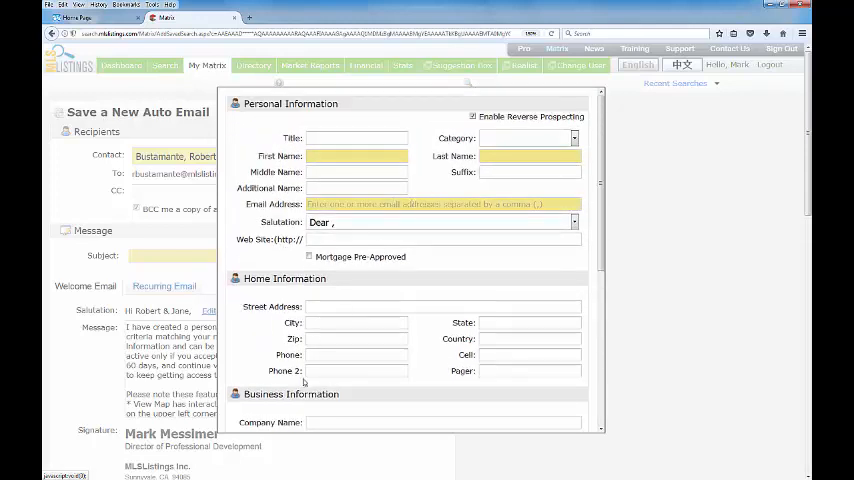
pyautogui.scroll(-3)
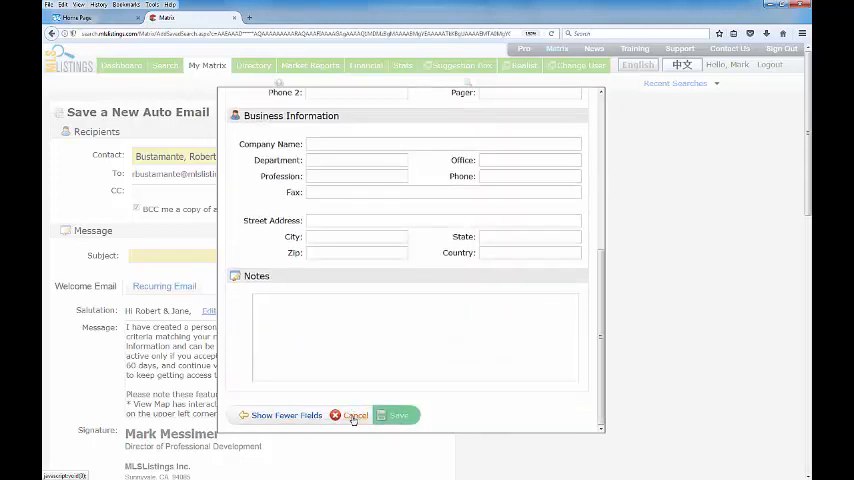
pyautogui.click(352, 416)
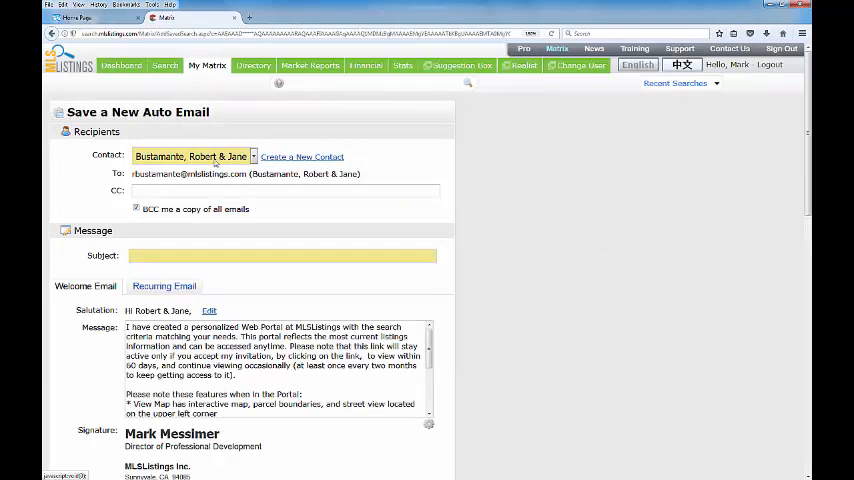
pyautogui.click(252, 156)
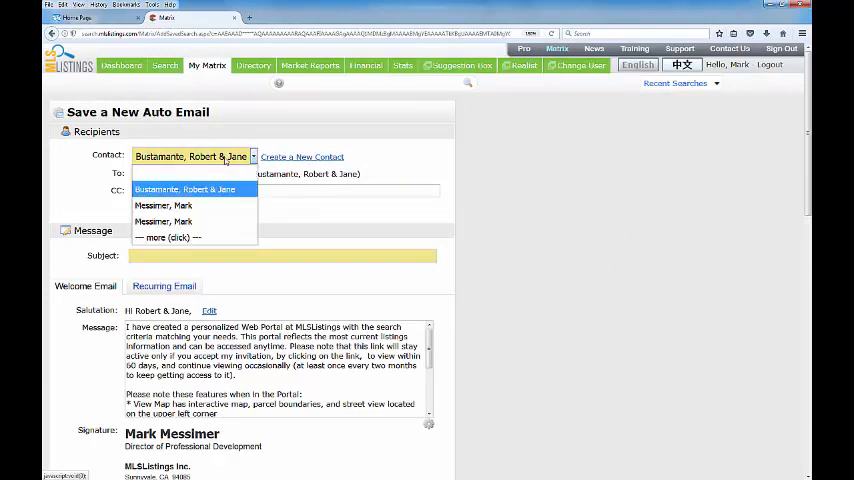
pyautogui.click(184, 188)
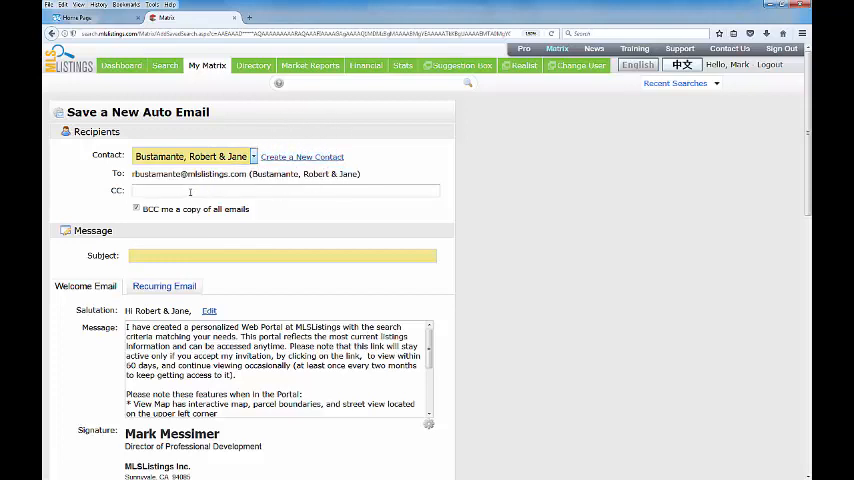
pyautogui.moveTo(176, 186)
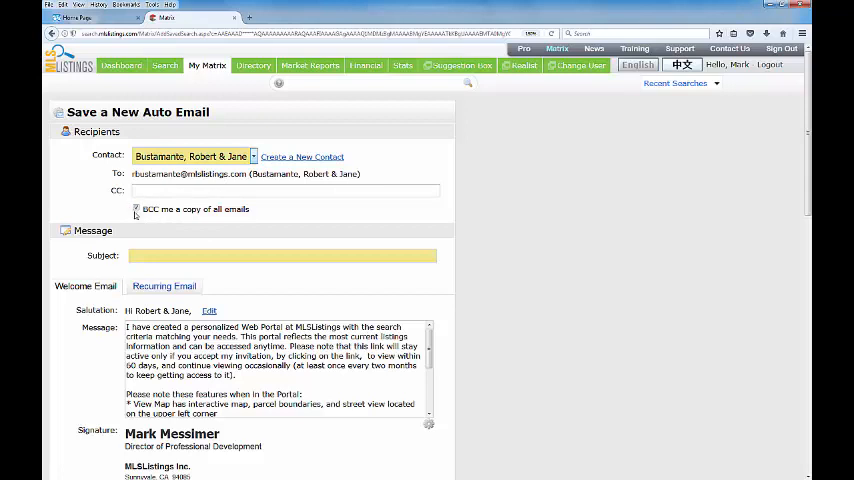
pyautogui.click(136, 208)
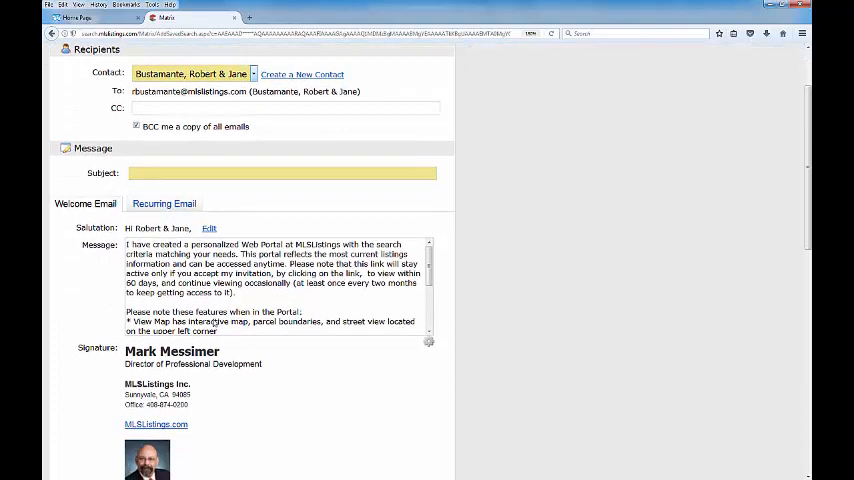
# Step: Replace the welcome email's default message with the word 'Welcome'
pyautogui.scroll(-3)
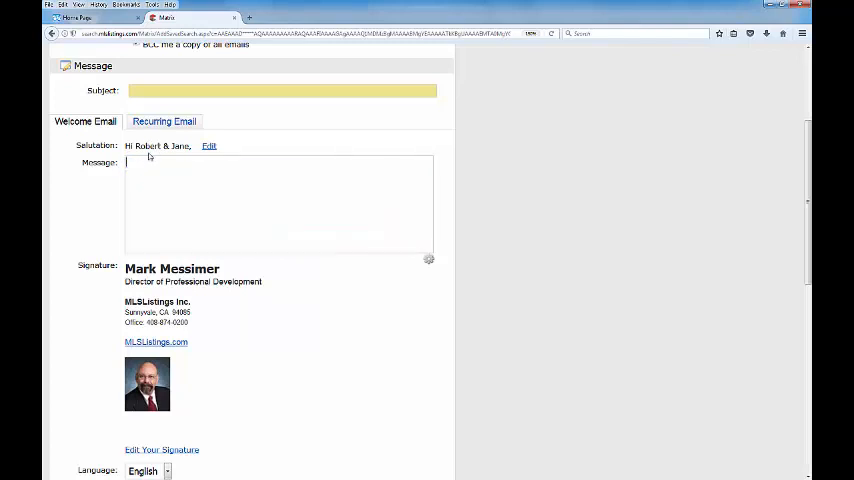
pyautogui.write('We')
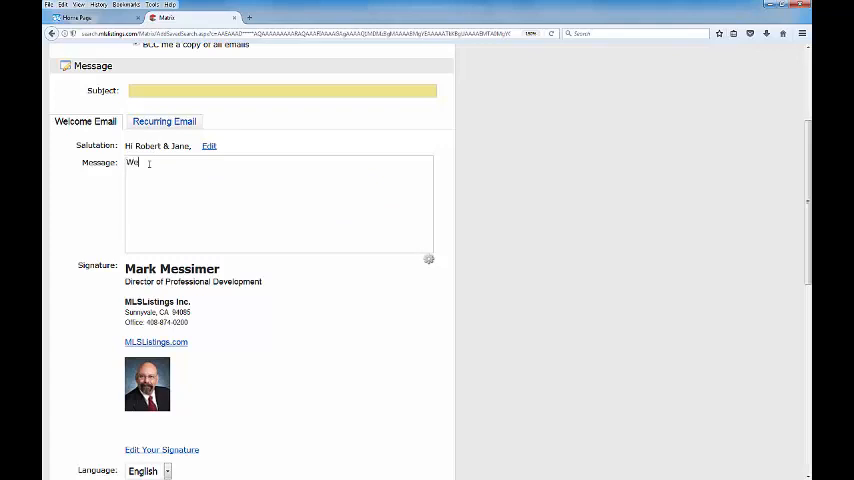
pyautogui.write('lcome')
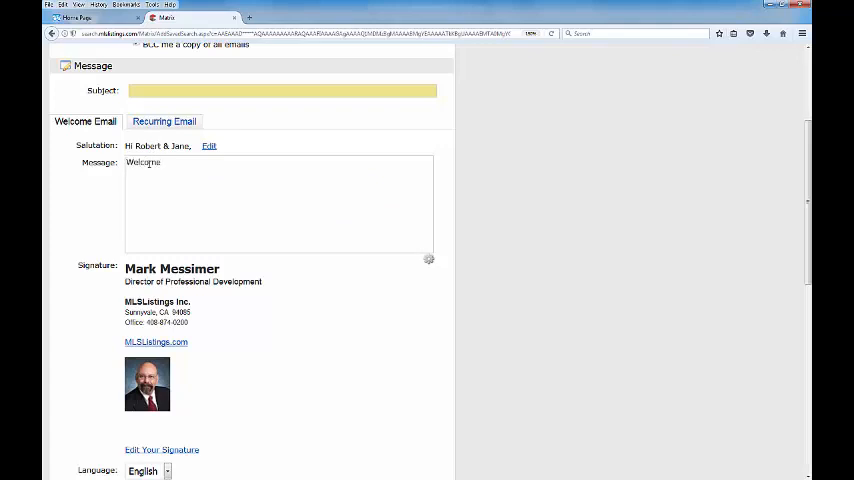
pyautogui.click(160, 162)
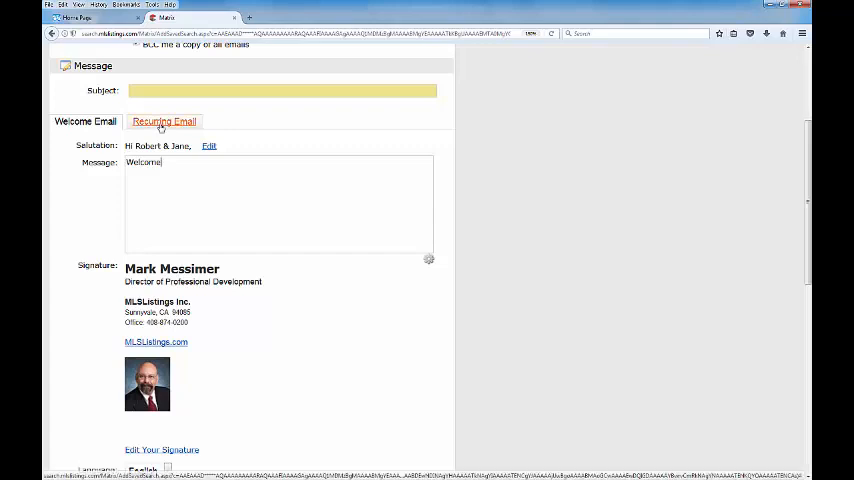
# Step: Show the recurring email message and keep English as the email language
pyautogui.click(164, 120)
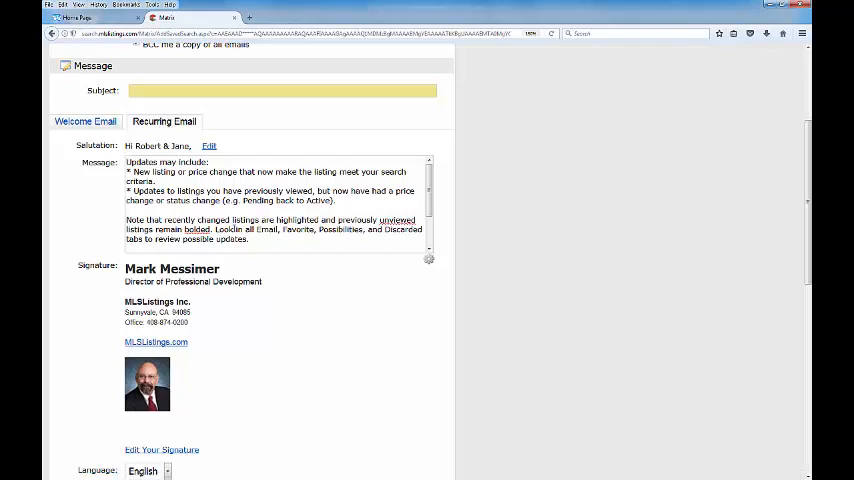
pyautogui.scroll(-3)
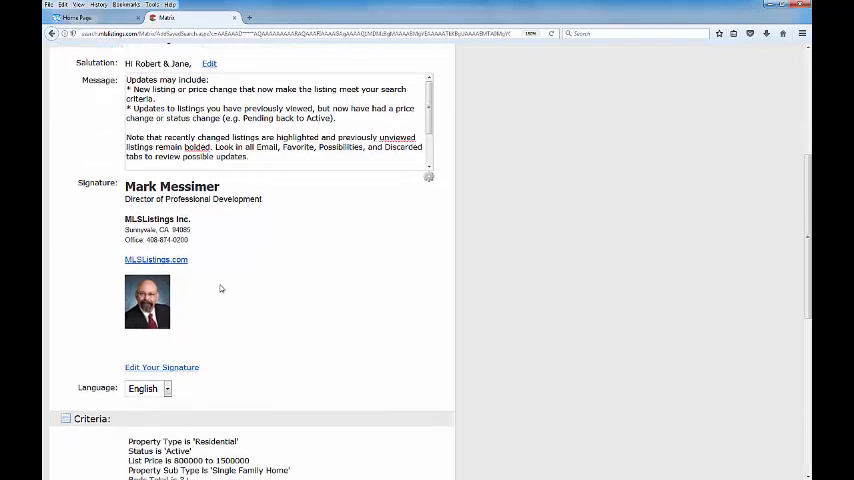
pyautogui.moveTo(160, 368)
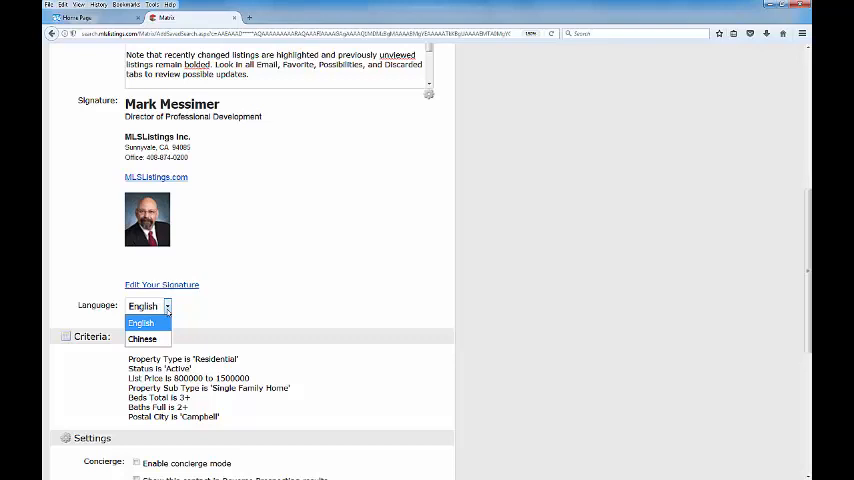
pyautogui.moveTo(196, 312)
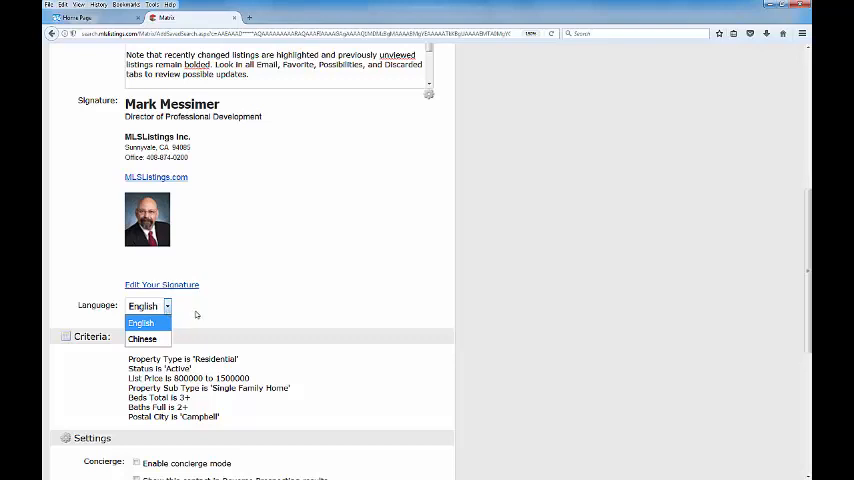
pyautogui.click(140, 322)
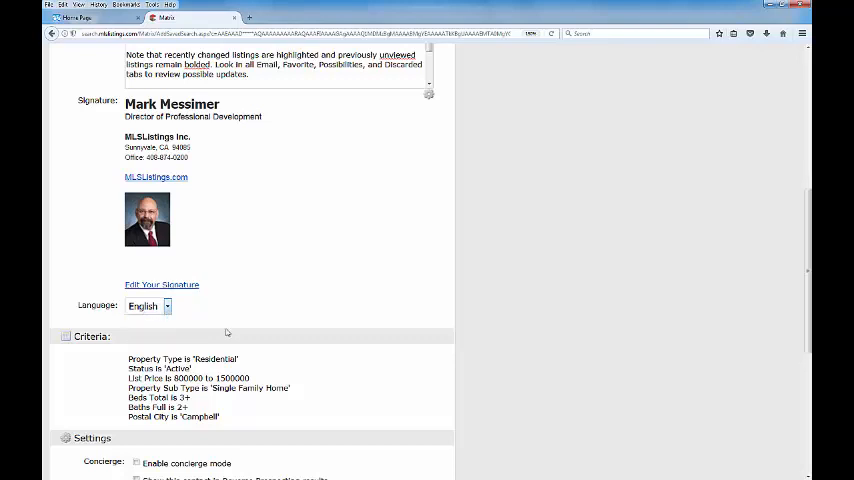
pyautogui.scroll(-3)
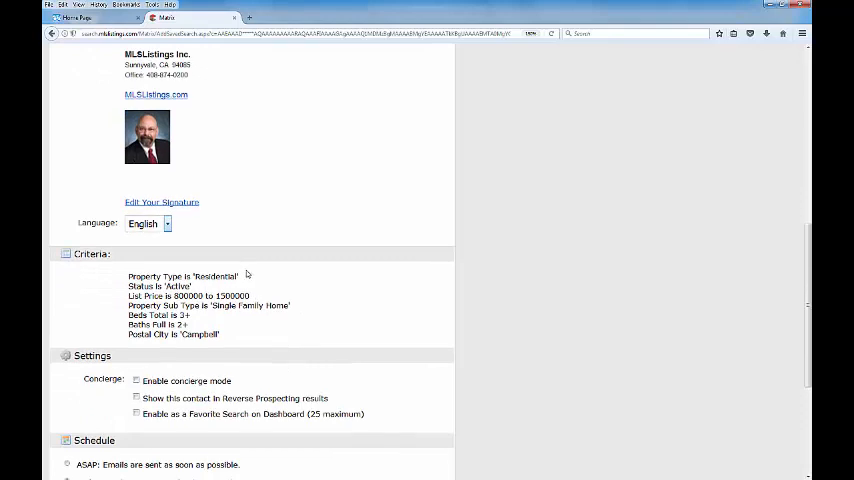
pyautogui.moveTo(280, 340)
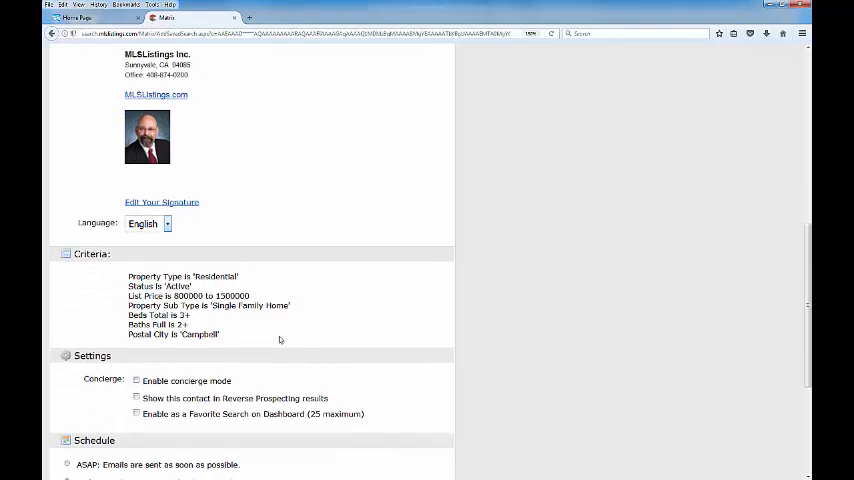
pyautogui.moveTo(288, 280)
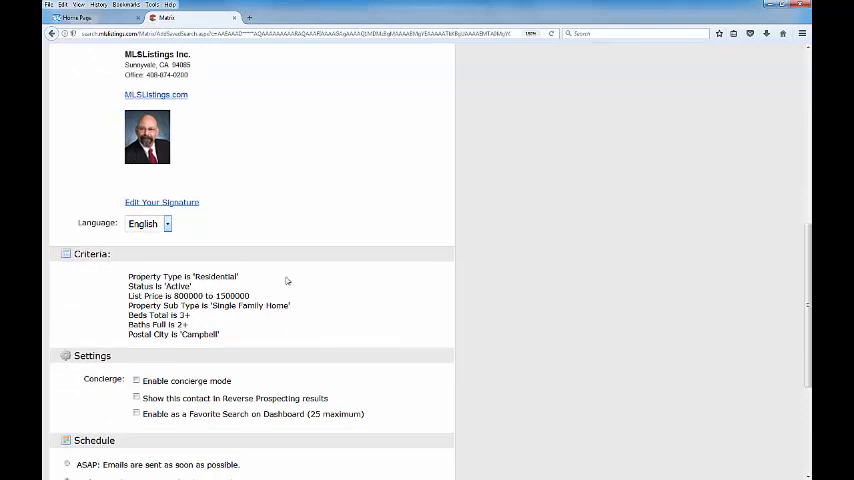
pyautogui.moveTo(314, 320)
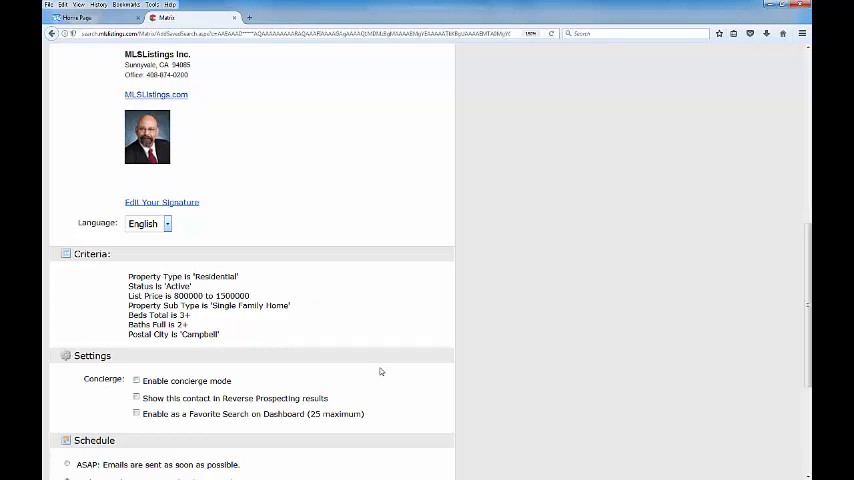
pyautogui.scroll(-3)
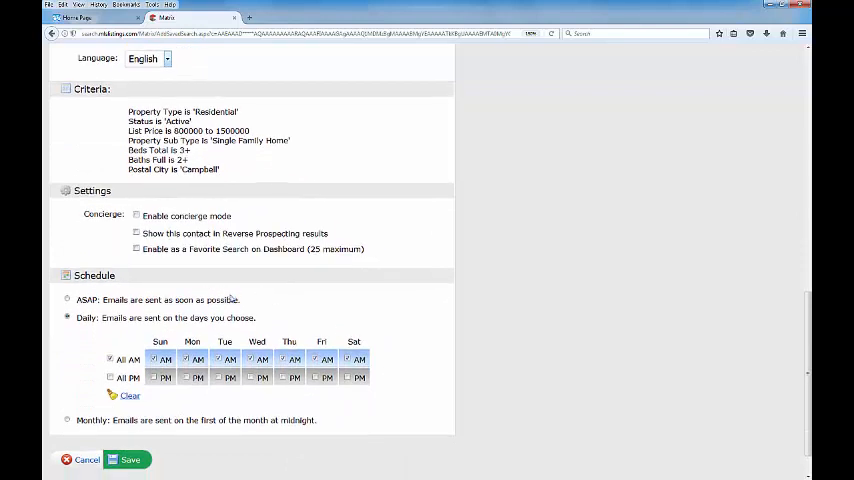
pyautogui.moveTo(104, 210)
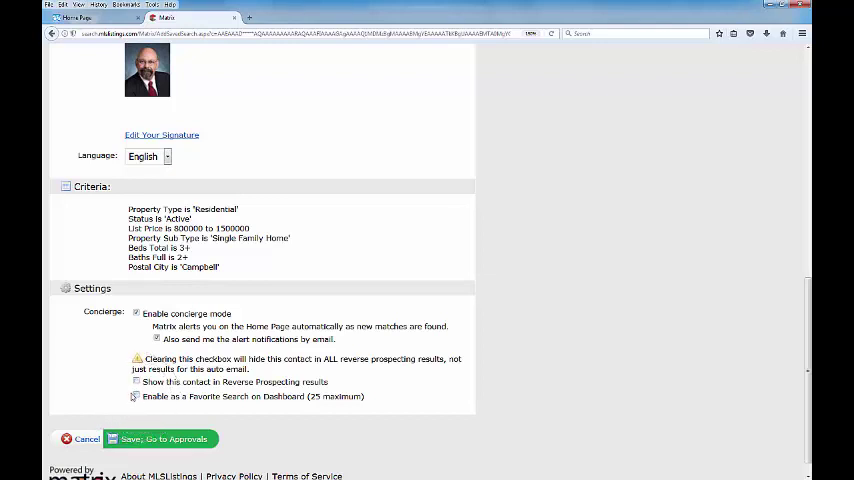
pyautogui.click(136, 396)
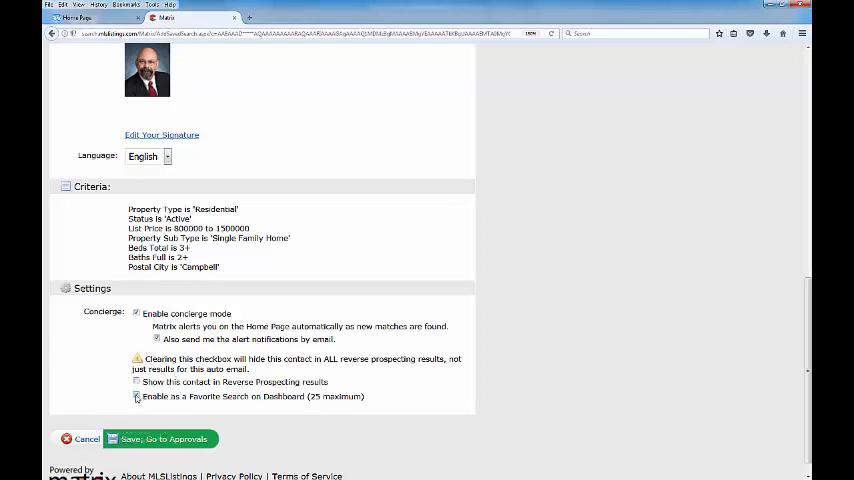
pyautogui.click(136, 396)
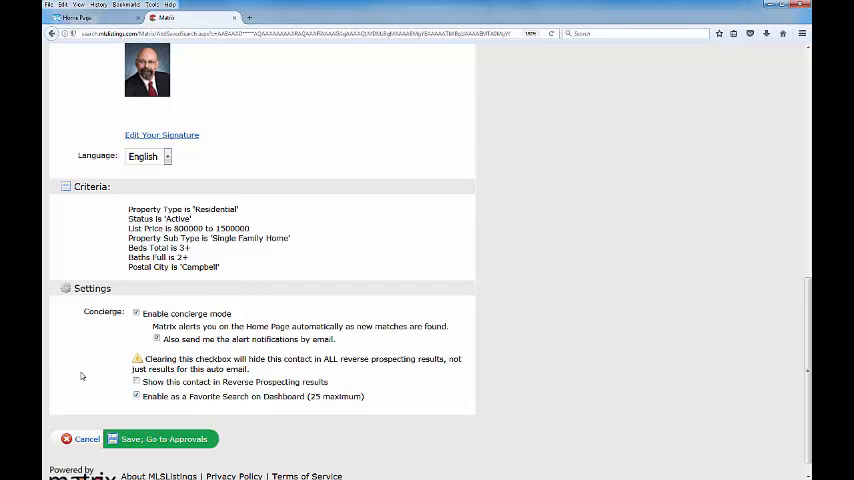
pyautogui.scroll(3)
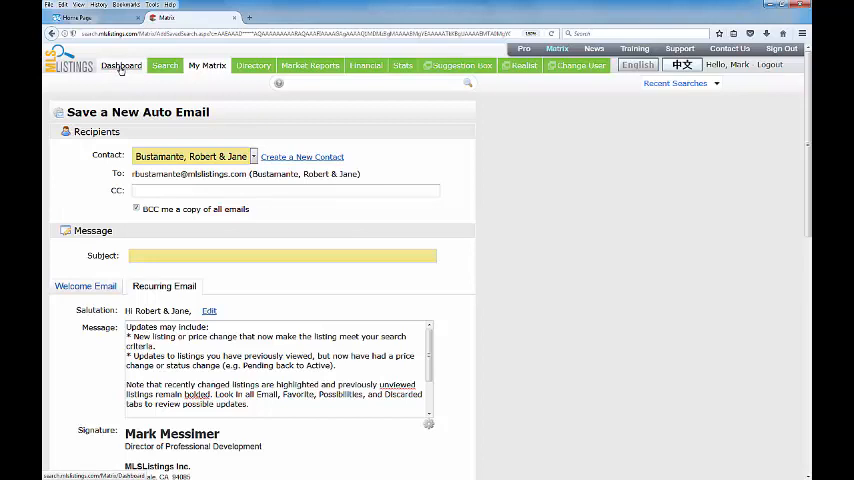
# Step: Enter 'Robert and Jane' as the auto email's subject line
pyautogui.click(208, 66)
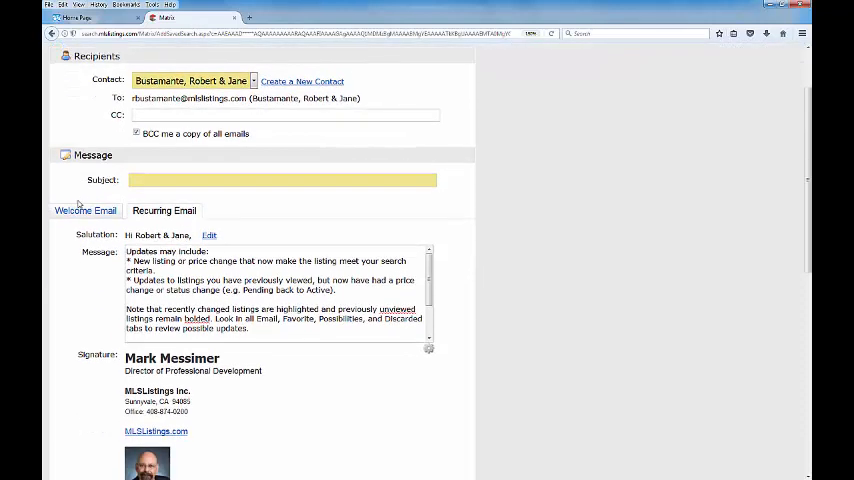
pyautogui.write('R')
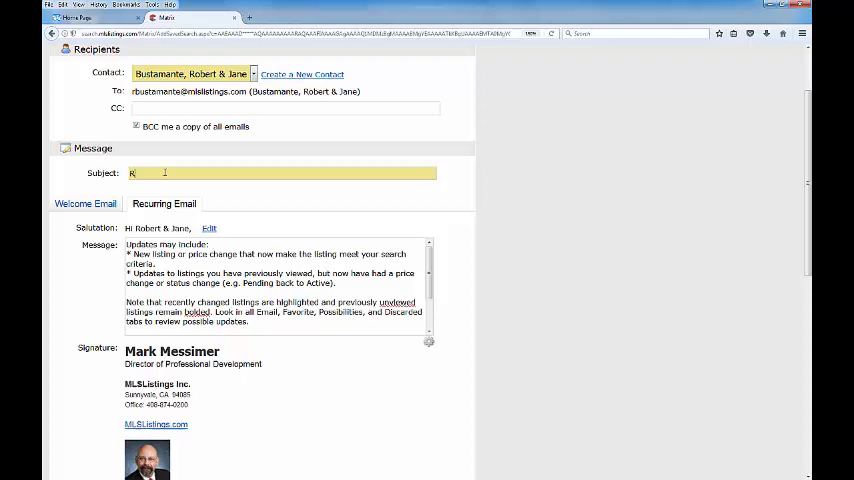
pyautogui.write('obert and Jane')
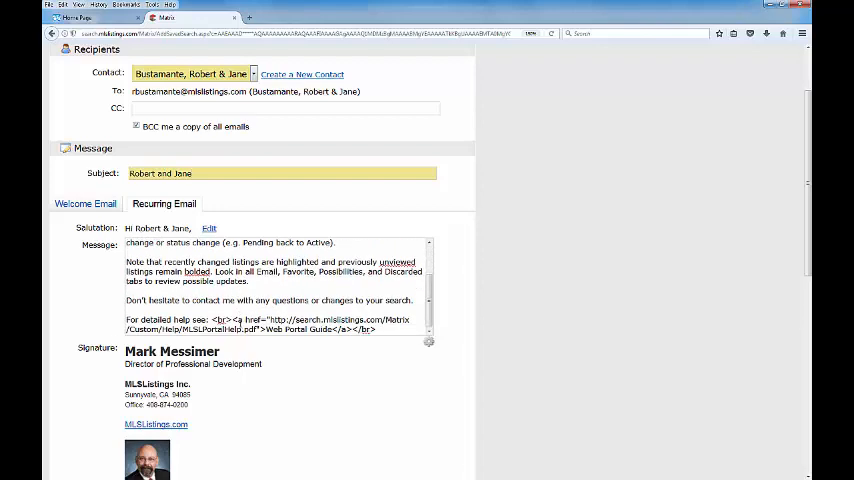
pyautogui.scroll(-3)
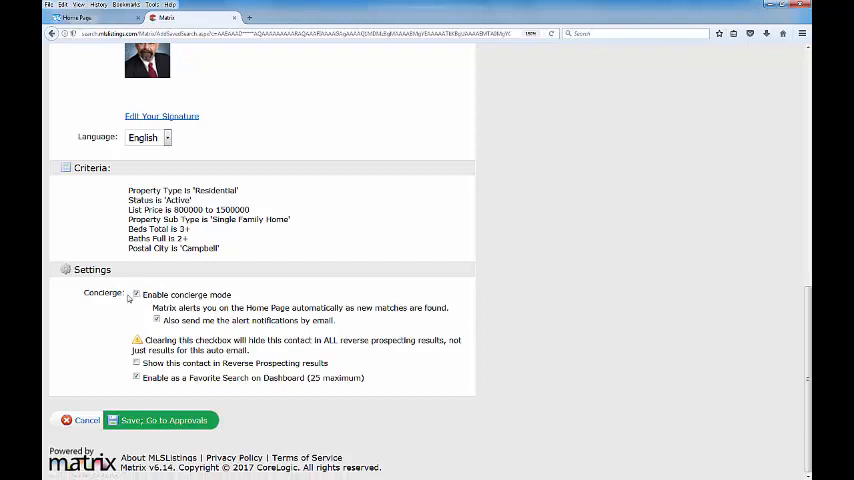
# Step: Enable concierge mode and save, going to the 18 Campbell listings awaiting approval
pyautogui.click(136, 294)
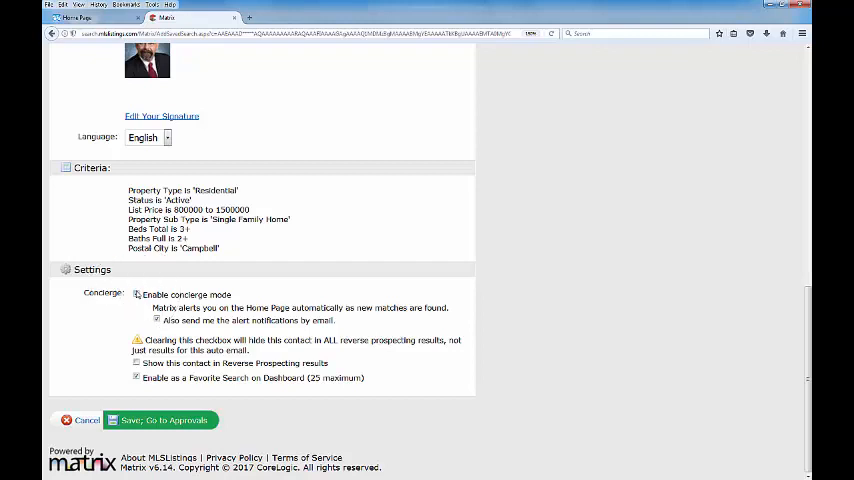
pyautogui.click(136, 294)
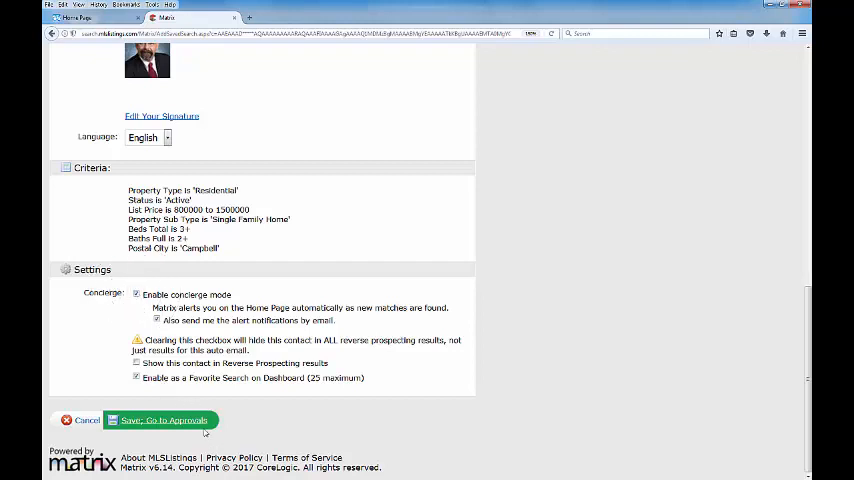
pyautogui.click(160, 420)
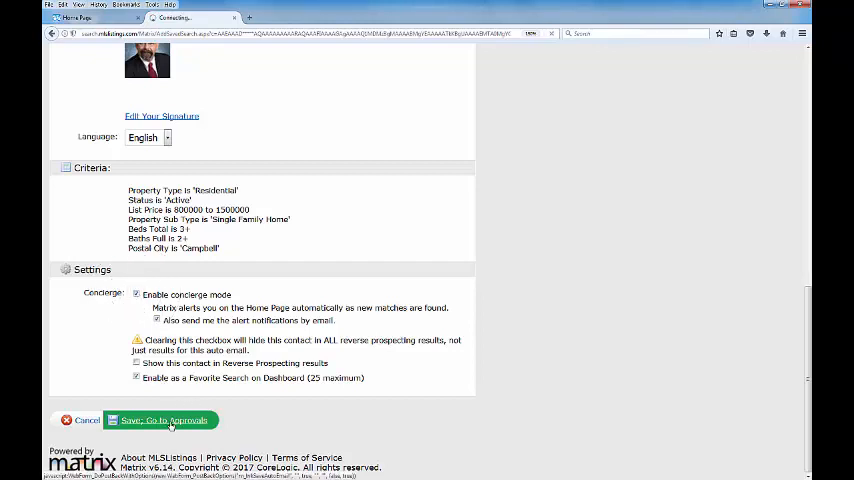
pyautogui.click(164, 420)
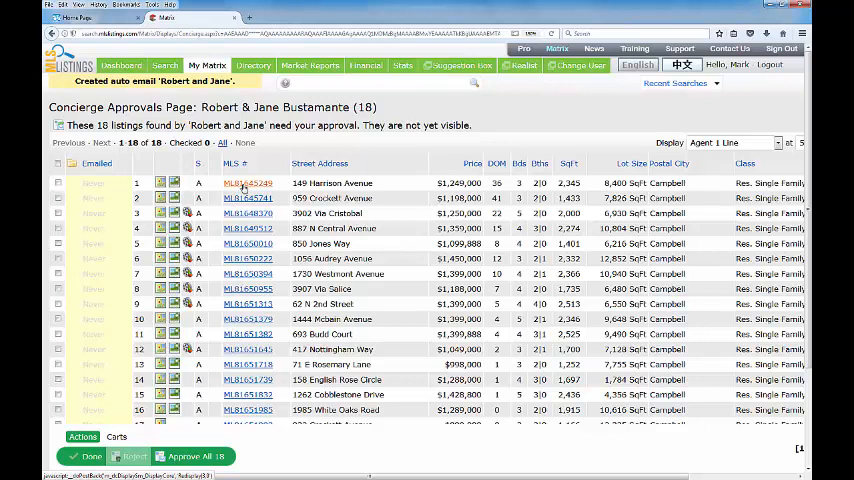
pyautogui.click(248, 184)
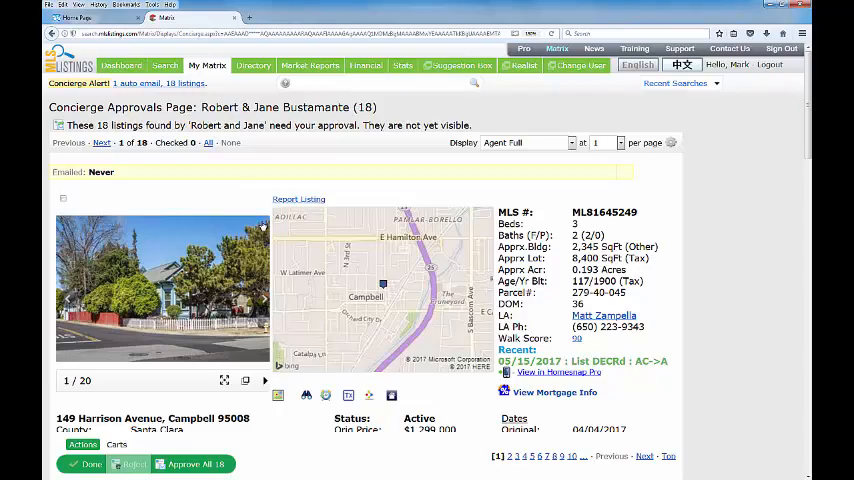
pyautogui.scroll(-3)
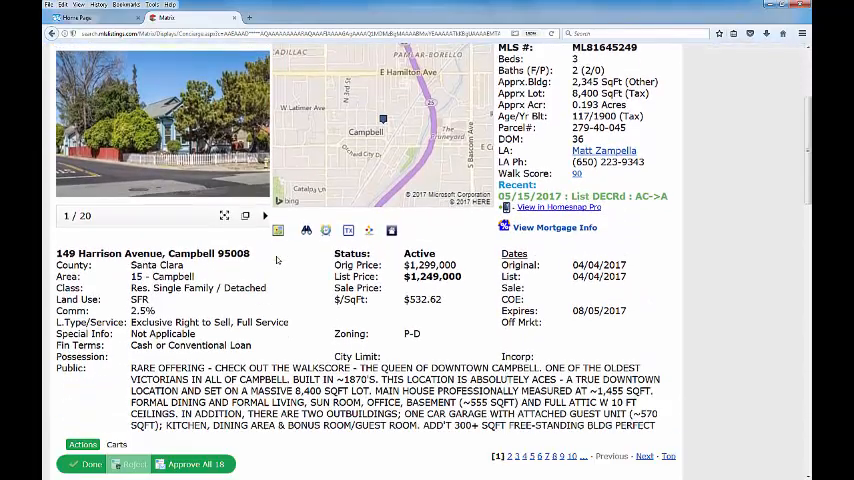
pyautogui.scroll(-3)
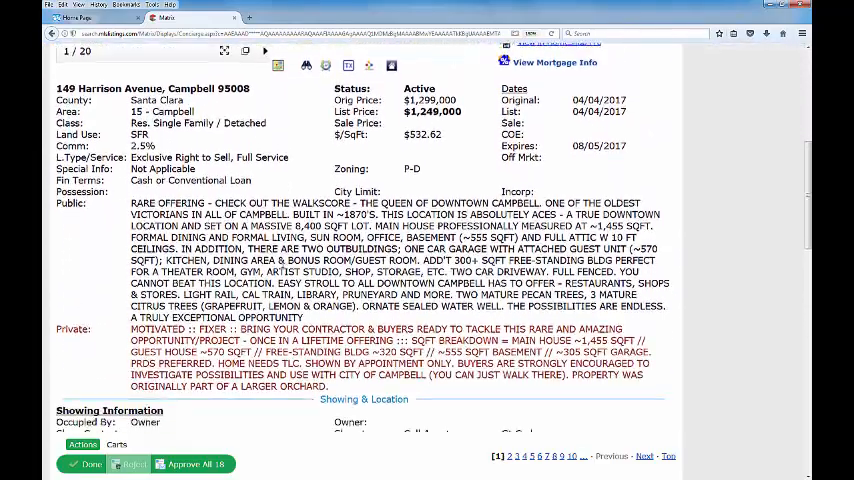
pyautogui.scroll(-3)
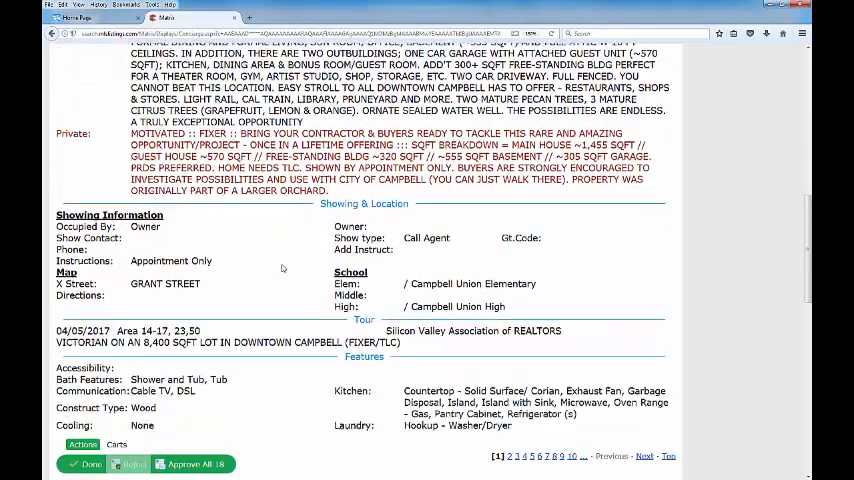
pyautogui.scroll(-3)
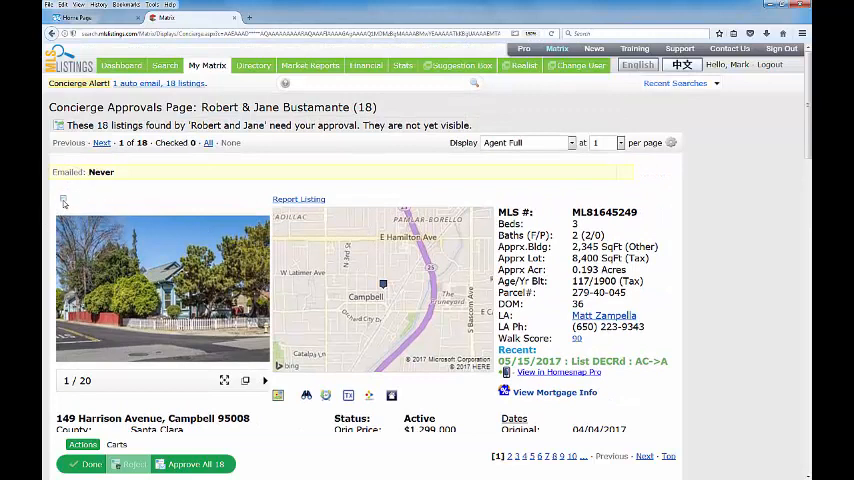
# Step: Check the 149 Harrison Avenue listing so Checked shows 1, then reach the Display dropdown
pyautogui.click(64, 200)
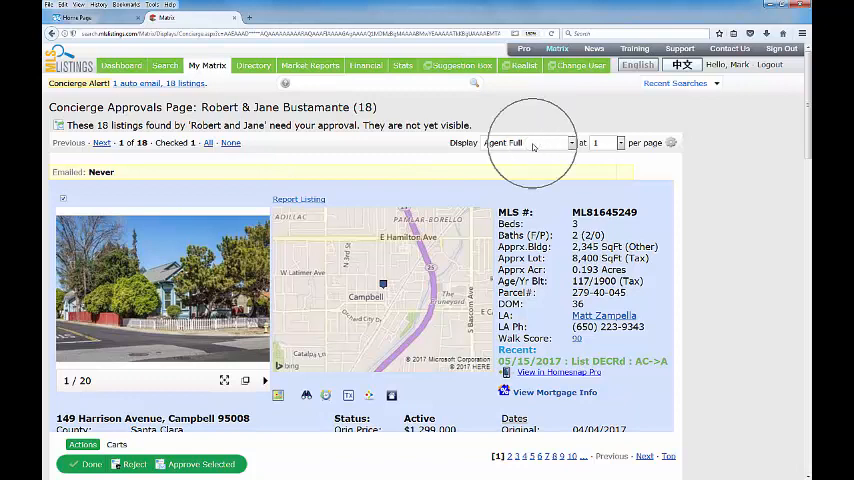
pyautogui.click(528, 142)
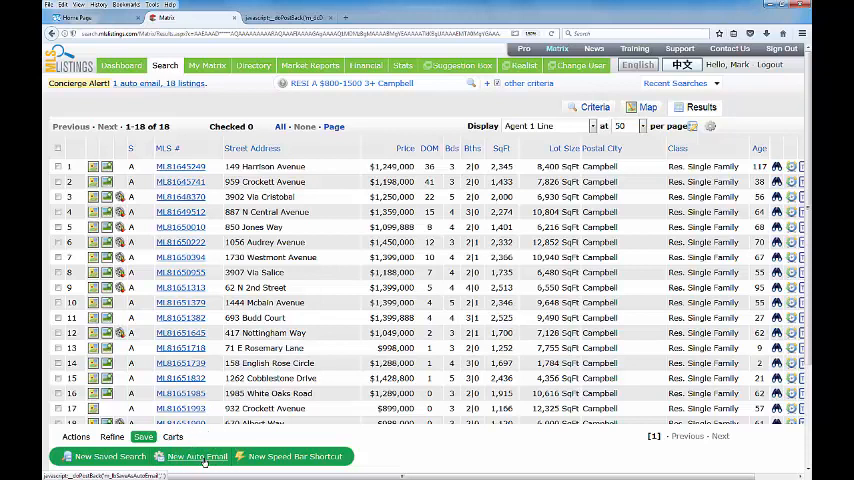
pyautogui.click(196, 456)
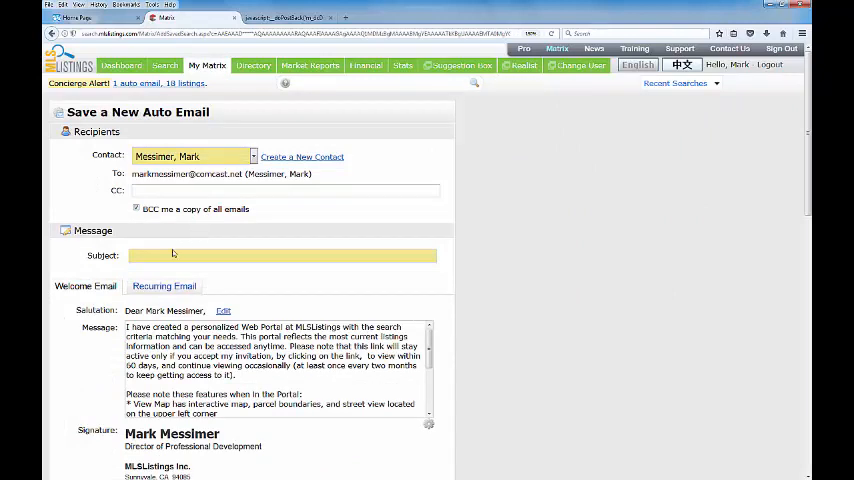
# Step: Enter 'Robert Needs 3 Bedrooms' as the new auto email's subject
pyautogui.write('R')
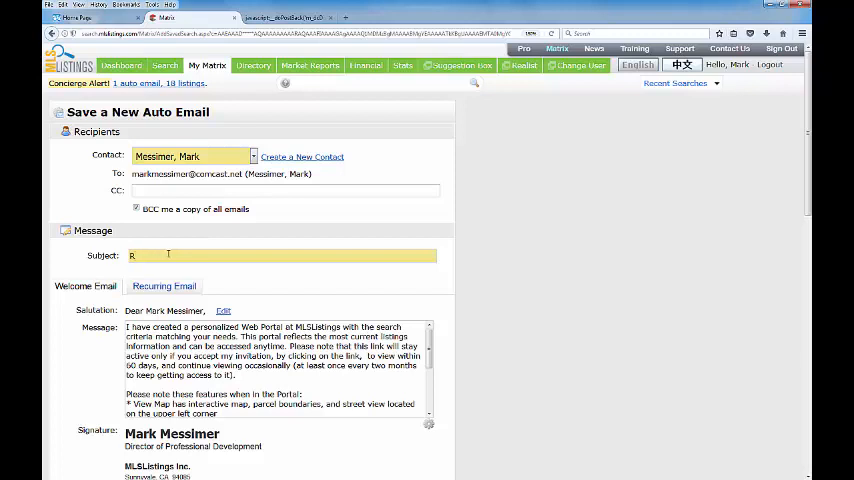
pyautogui.write('obert Needs 3 Be')
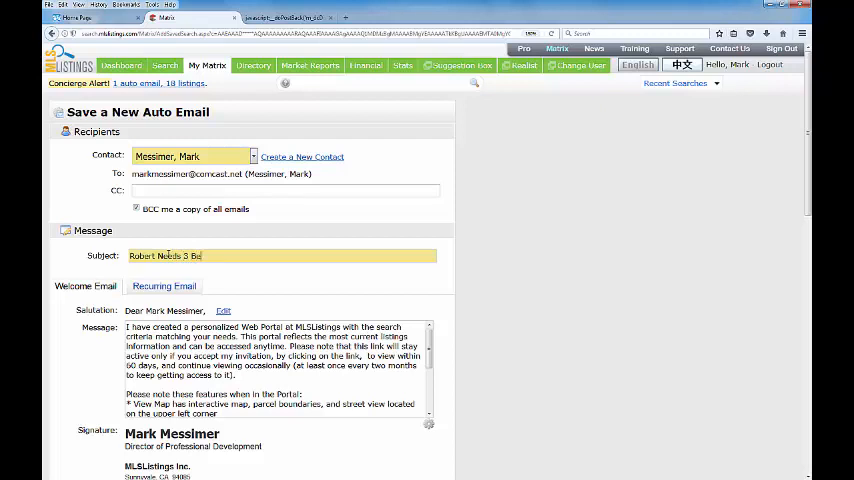
pyautogui.write('drooms')
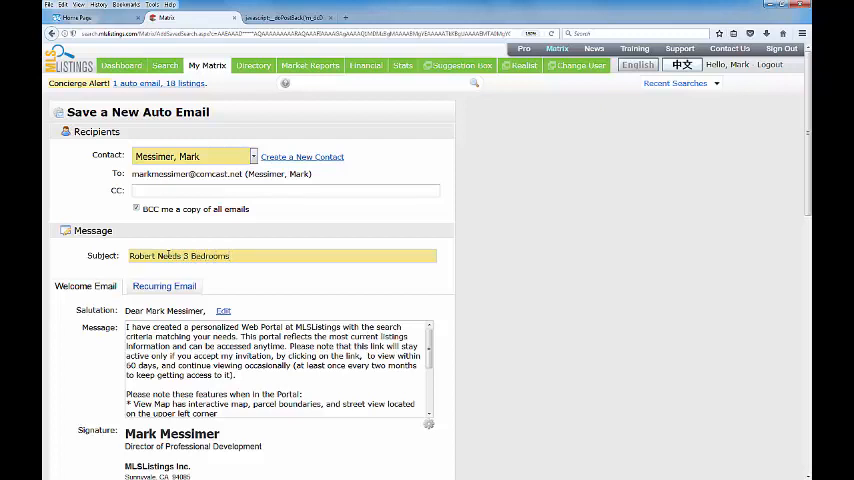
pyautogui.scroll(-3)
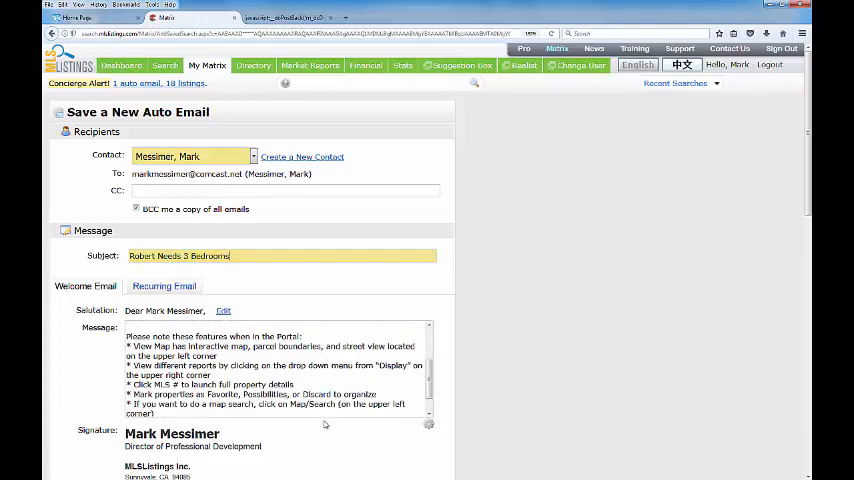
# Step: Choose the Daily schedule on selected days and attempt to save, raising an alert
pyautogui.scroll(-3)
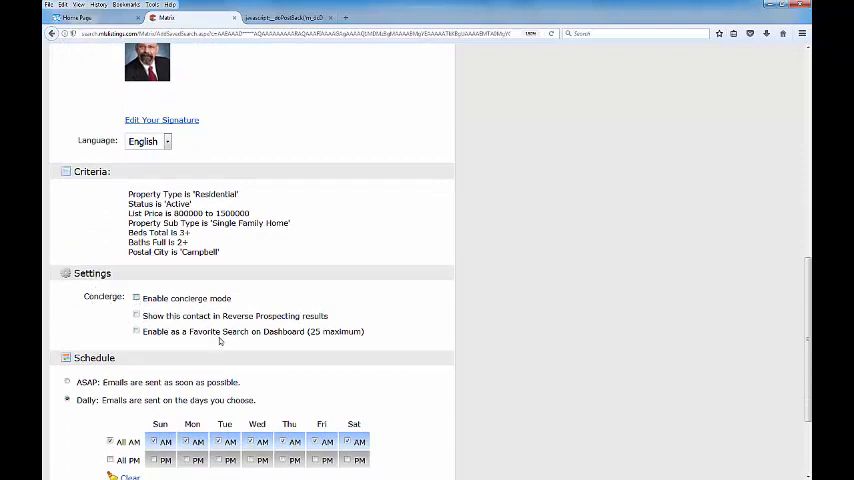
pyautogui.scroll(-3)
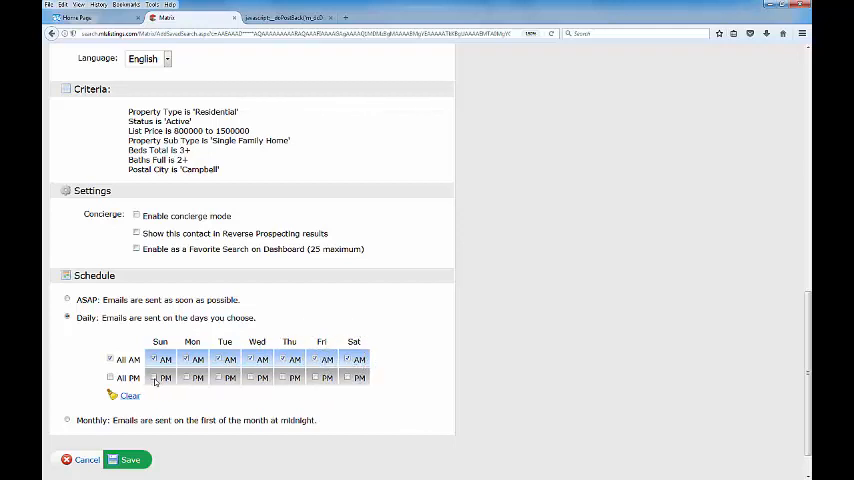
pyautogui.click(110, 376)
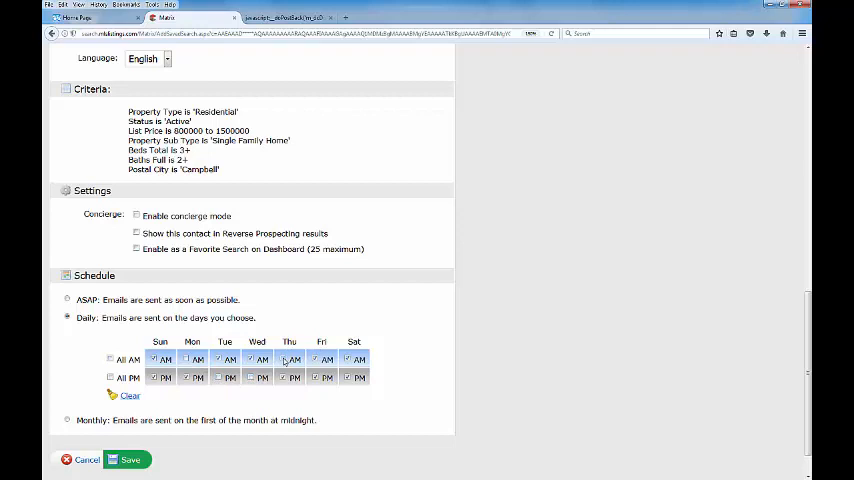
pyautogui.click(346, 360)
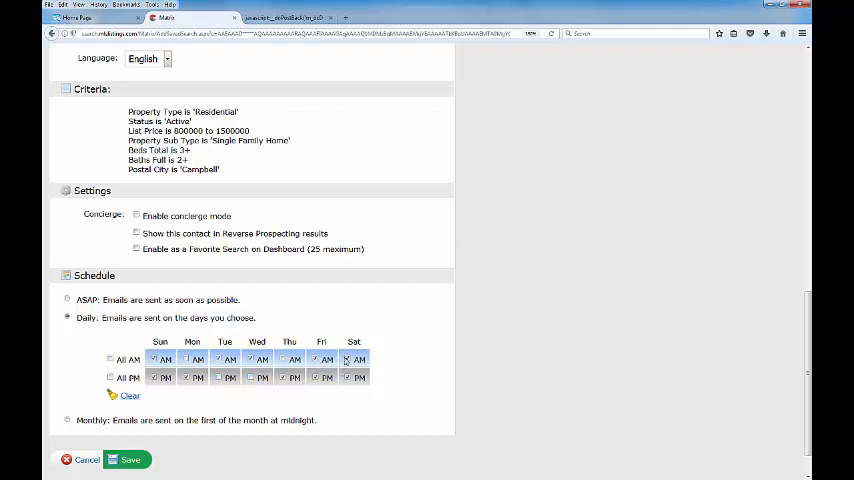
pyautogui.click(348, 360)
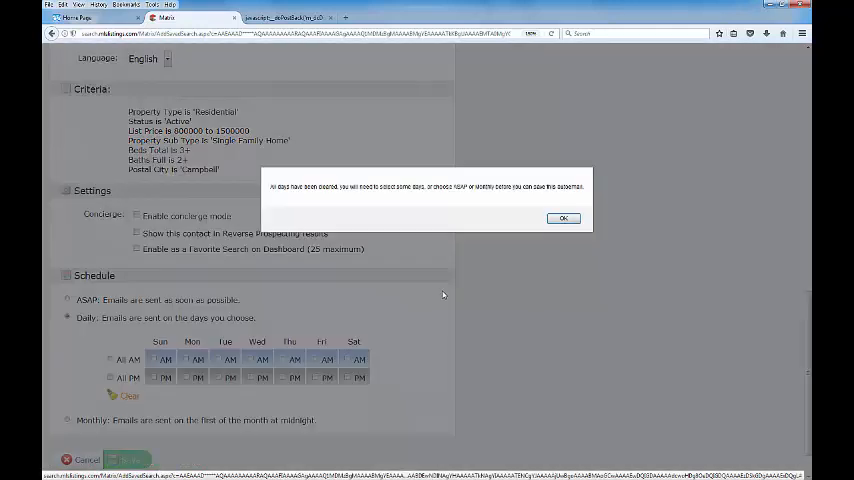
# Step: Dismiss the alert and set the schedule back to Daily with the weekday AM/PM grid showing
pyautogui.click(562, 218)
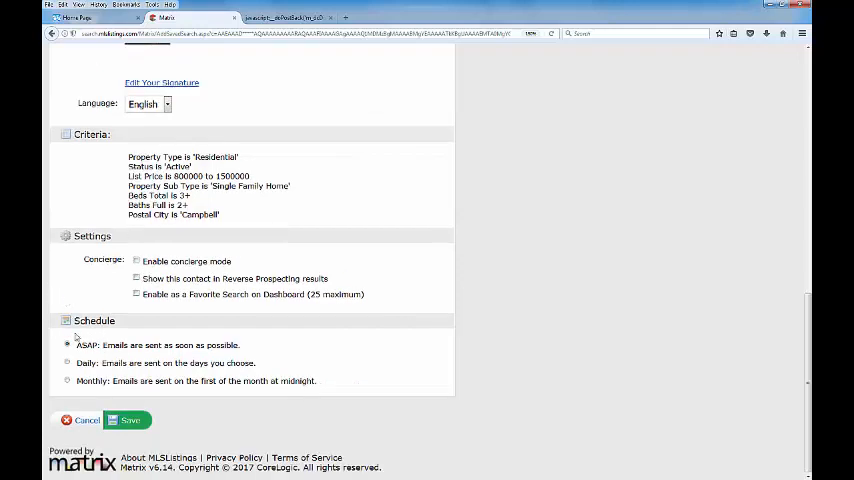
pyautogui.moveTo(128, 356)
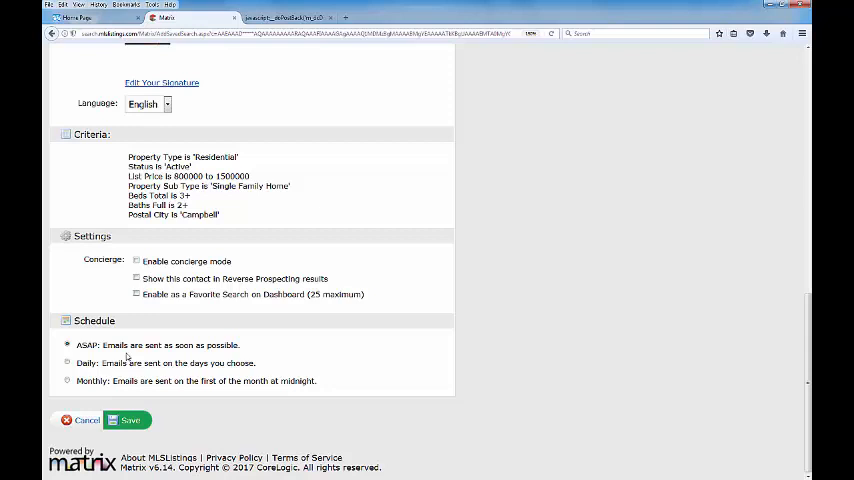
pyautogui.click(68, 364)
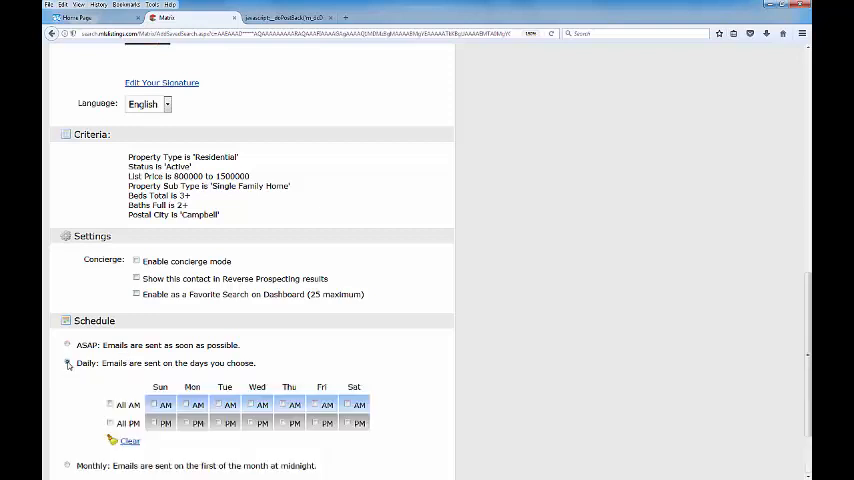
pyautogui.click(68, 364)
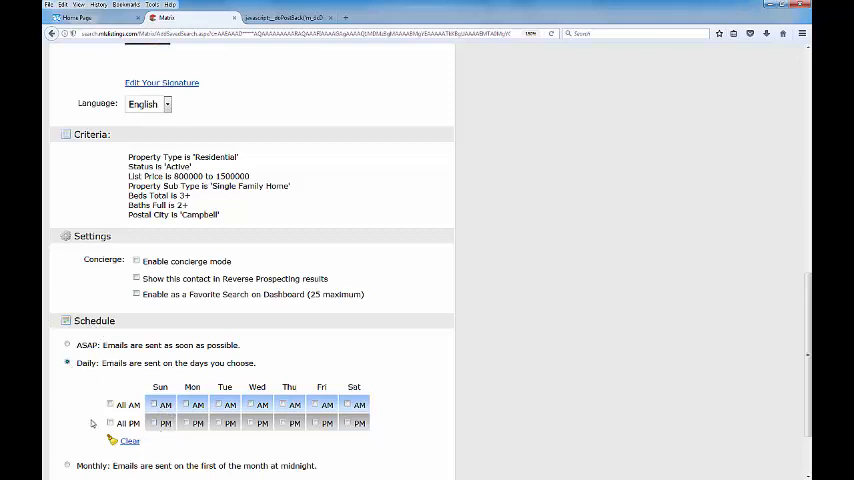
pyautogui.scroll(-3)
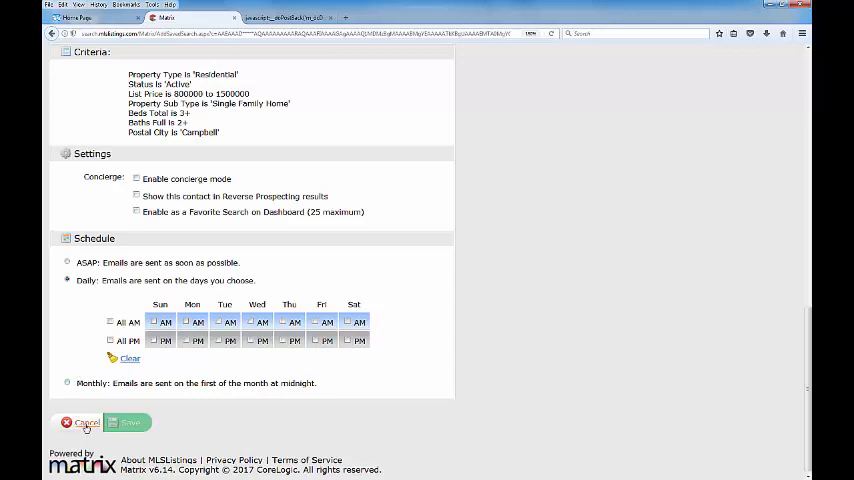
# Step: Cancel the auto email edits and go to the Auto Emails list via My Matrix
pyautogui.click(128, 422)
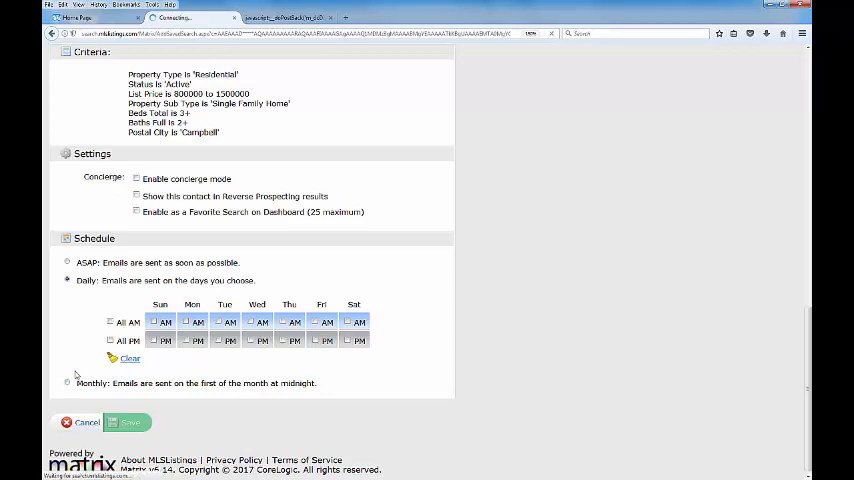
pyautogui.click(128, 422)
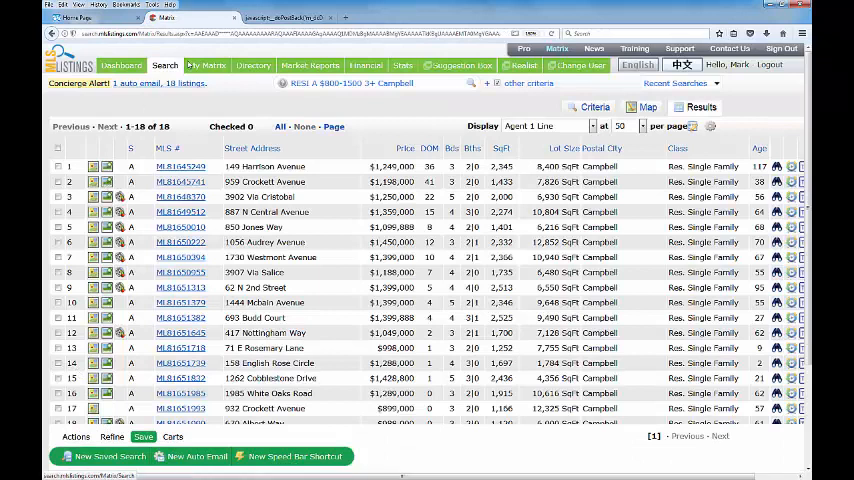
pyautogui.click(208, 64)
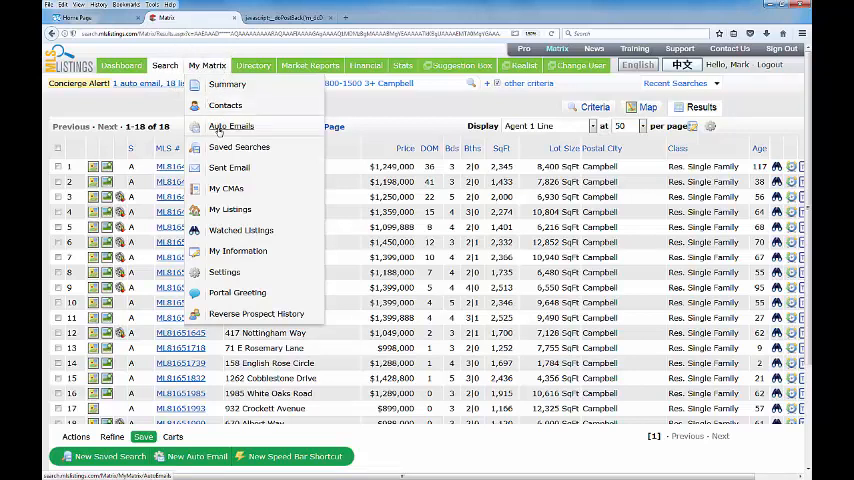
pyautogui.click(232, 126)
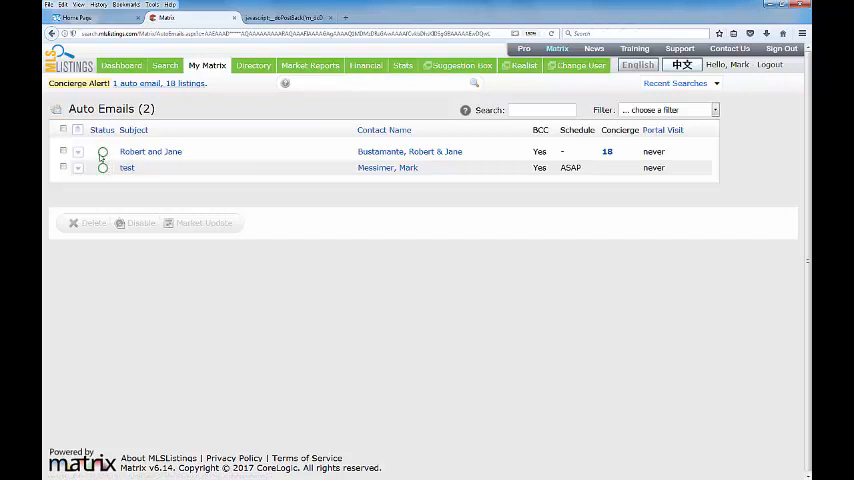
pyautogui.moveTo(104, 168)
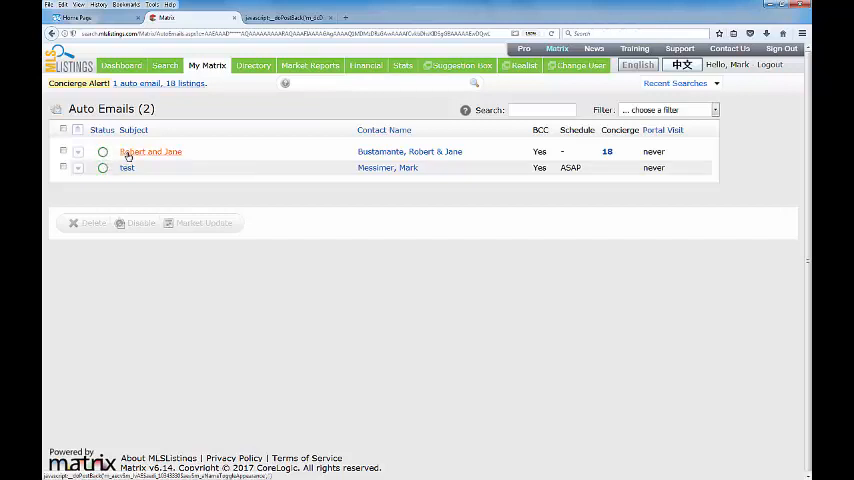
# Step: Expand the Robert and Jane auto email's details row showing criteria and run info
pyautogui.click(102, 152)
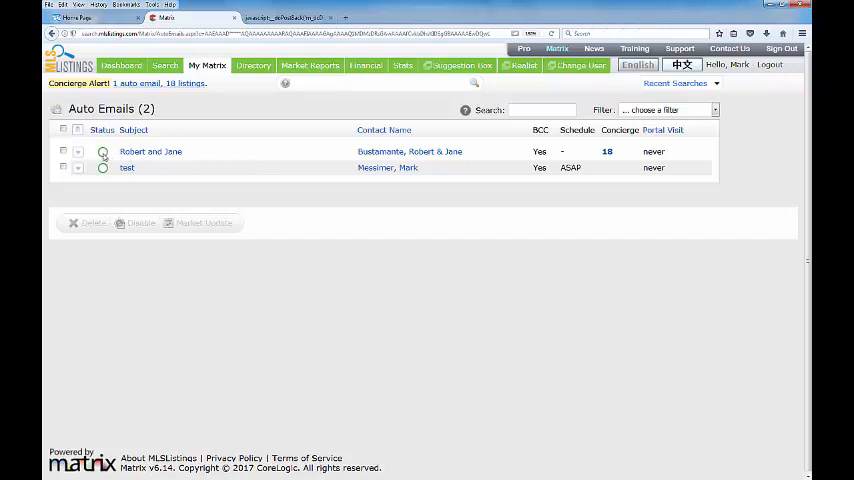
pyautogui.moveTo(102, 168)
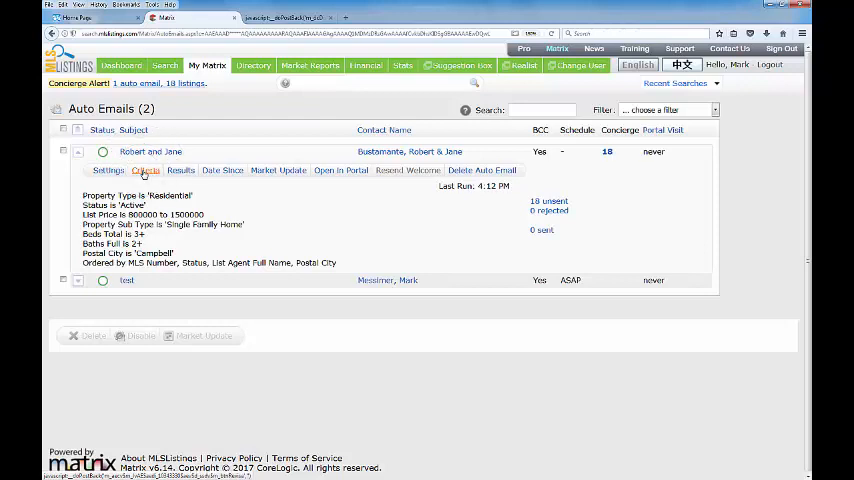
# Step: Review the Robert and Jane Residential Search criteria and save them unchanged
pyautogui.click(146, 170)
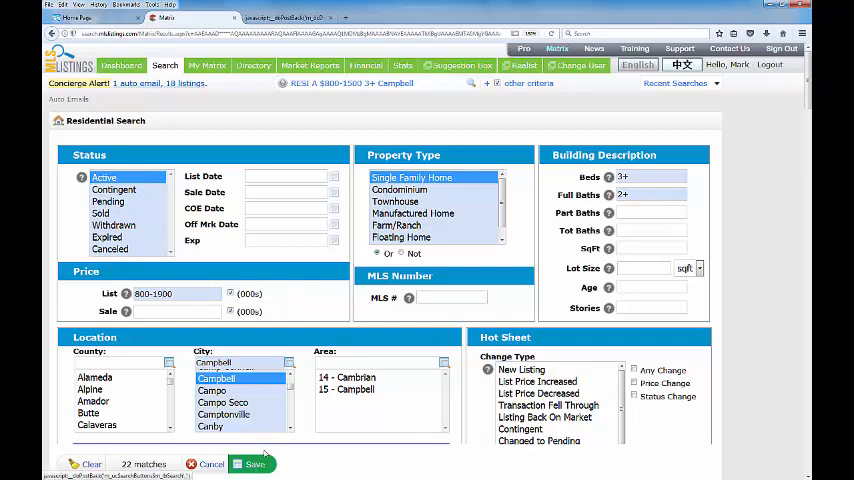
pyautogui.scroll(-3)
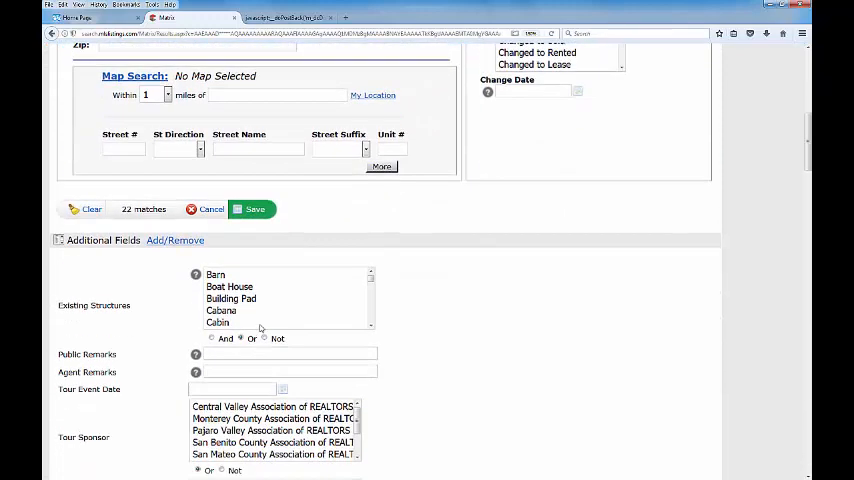
pyautogui.click(252, 208)
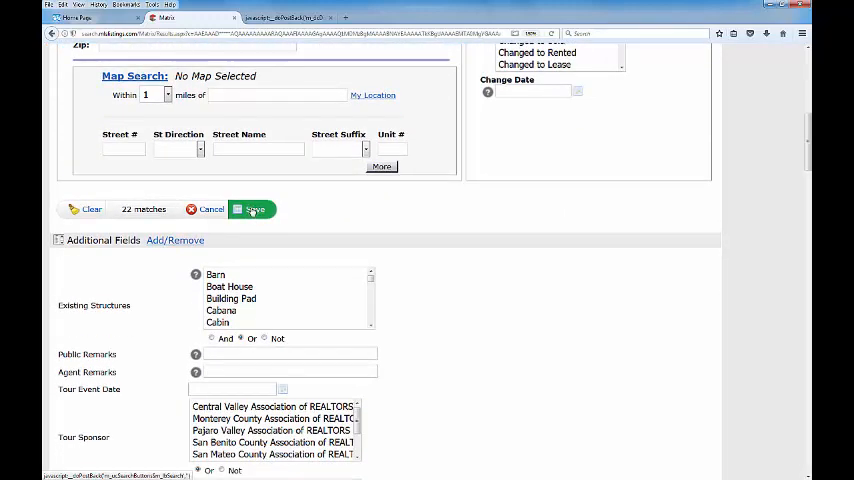
pyautogui.click(252, 208)
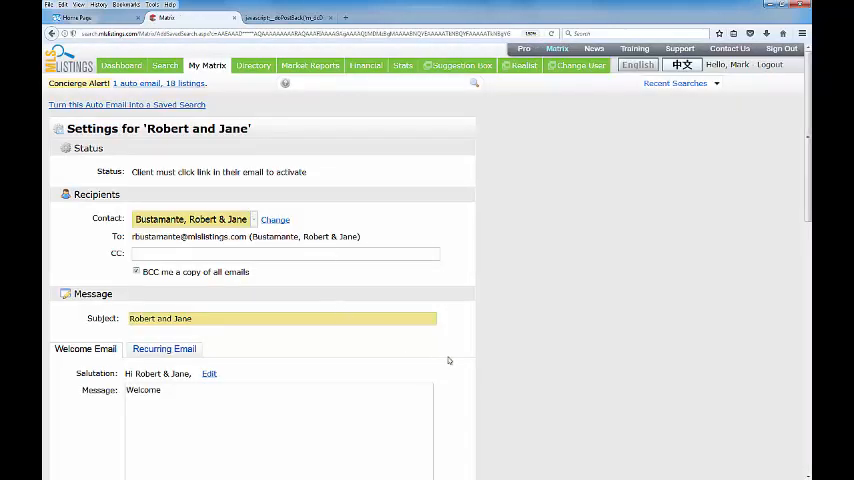
pyautogui.moveTo(462, 388)
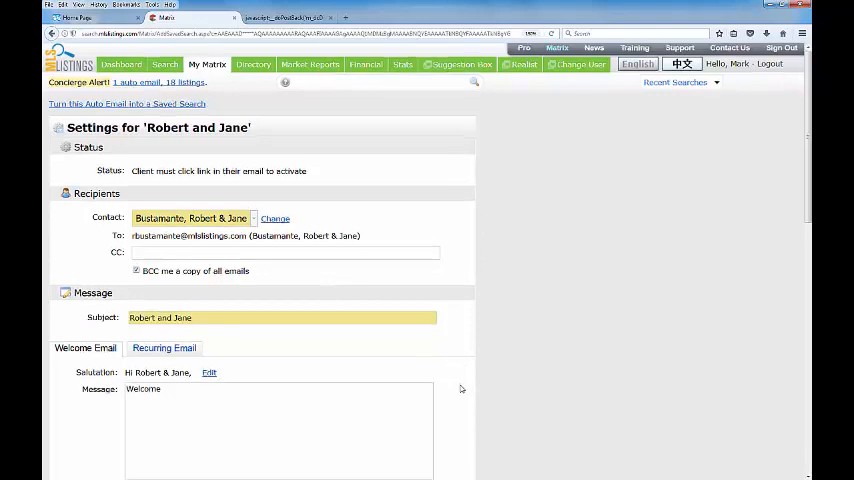
pyautogui.scroll(-3)
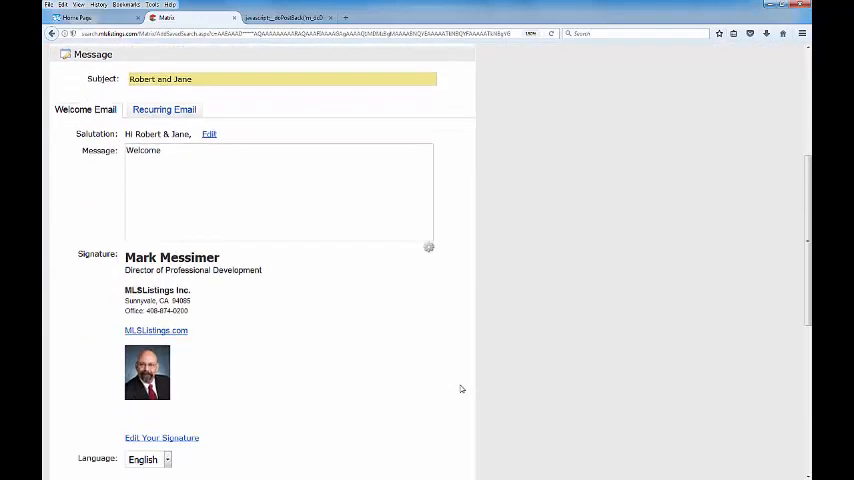
pyautogui.scroll(-3)
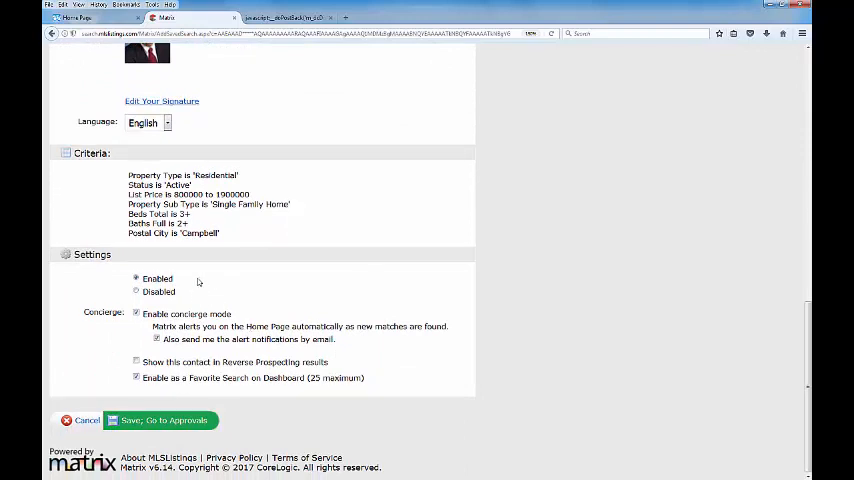
pyautogui.moveTo(184, 286)
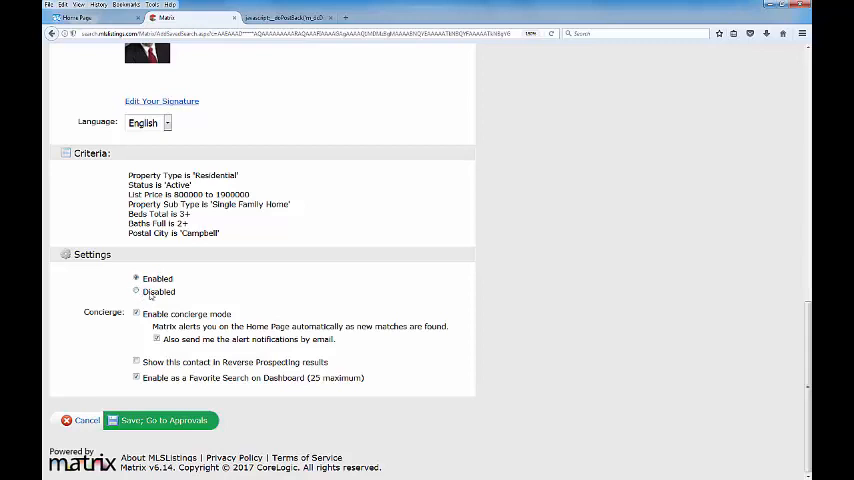
pyautogui.moveTo(210, 296)
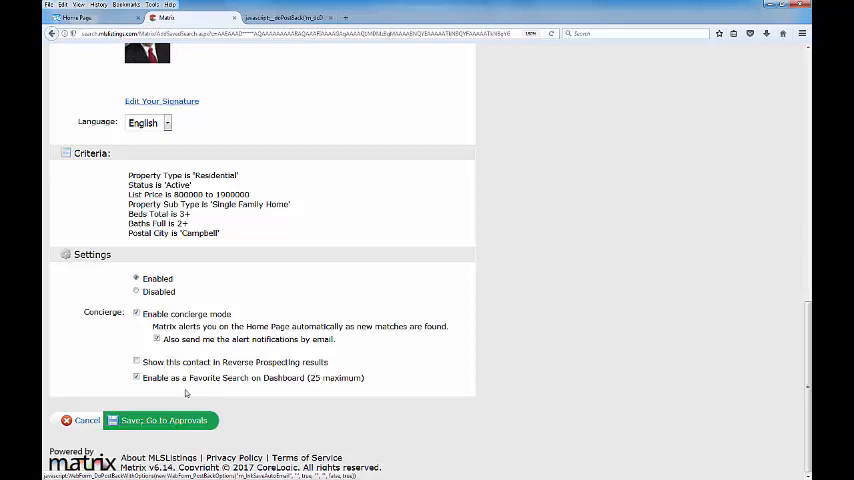
pyautogui.click(160, 420)
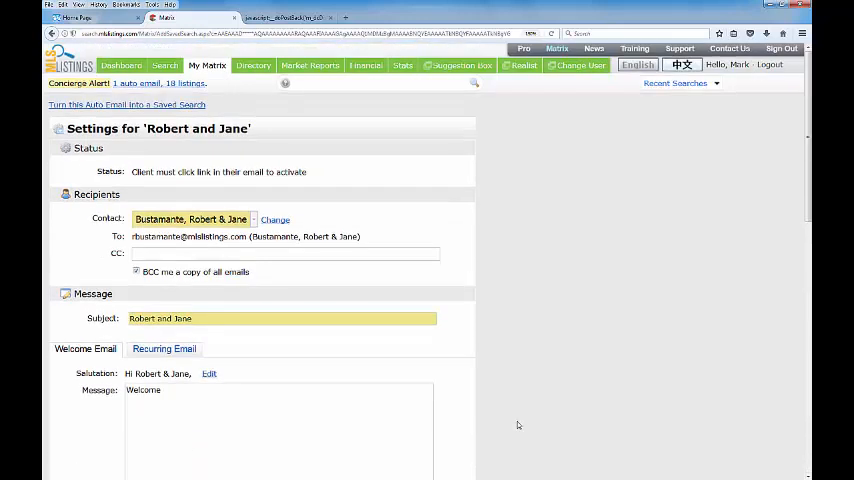